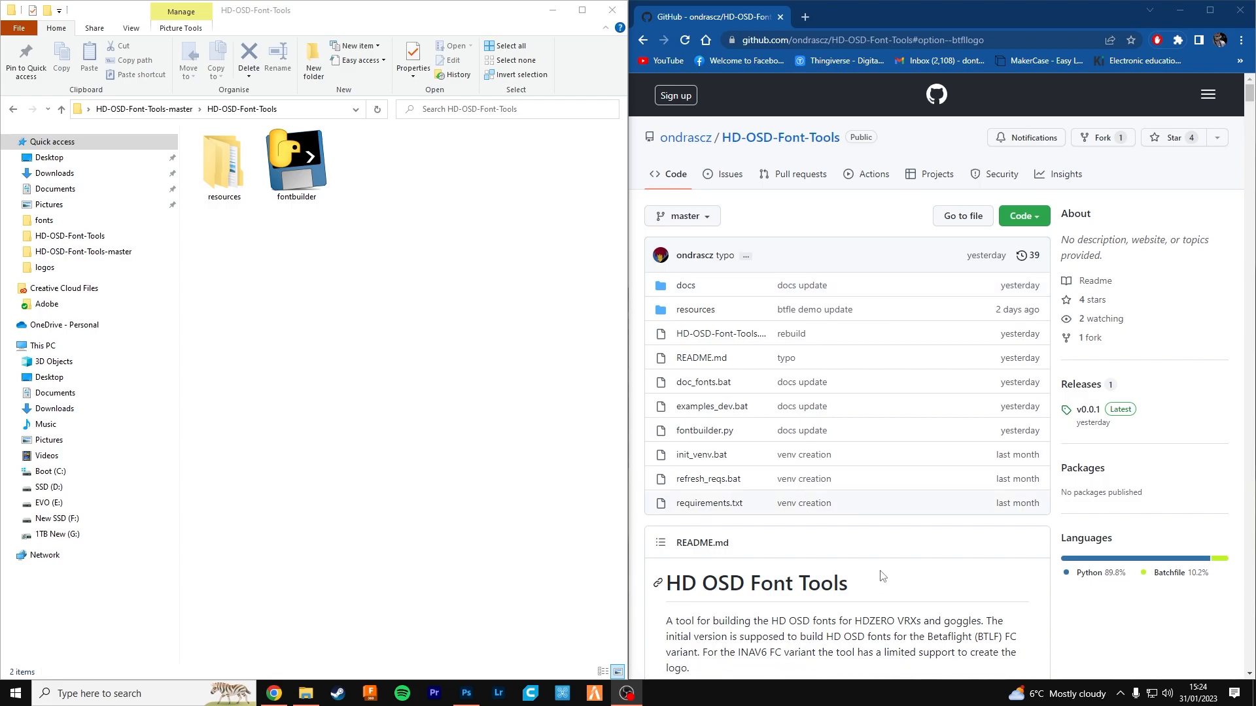
pyautogui.moveTo(903, 624)
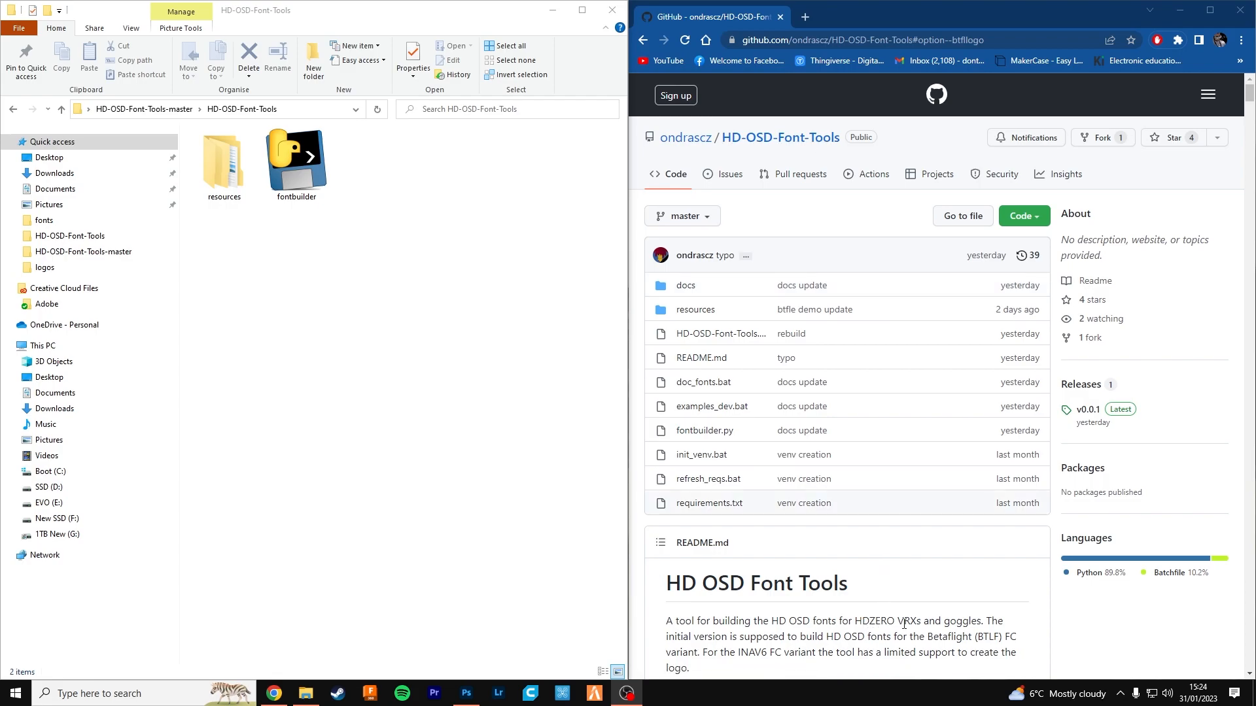
pyautogui.moveTo(949, 568)
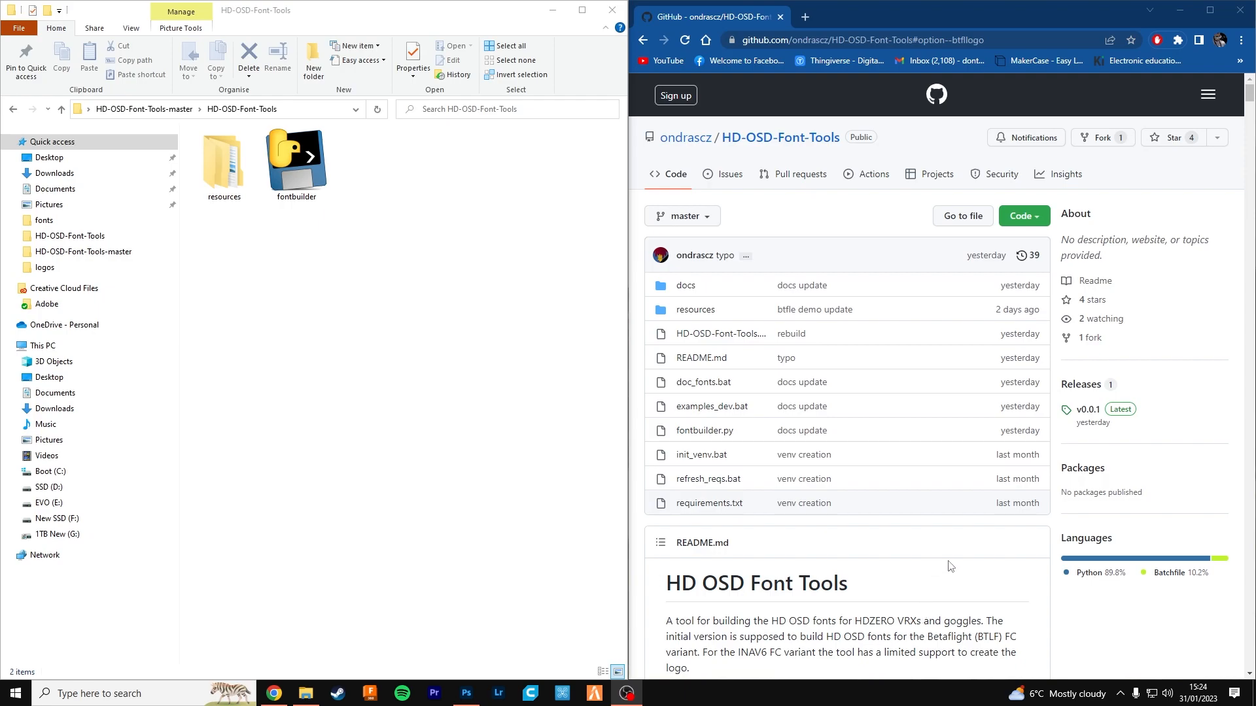
pyautogui.moveTo(929, 556)
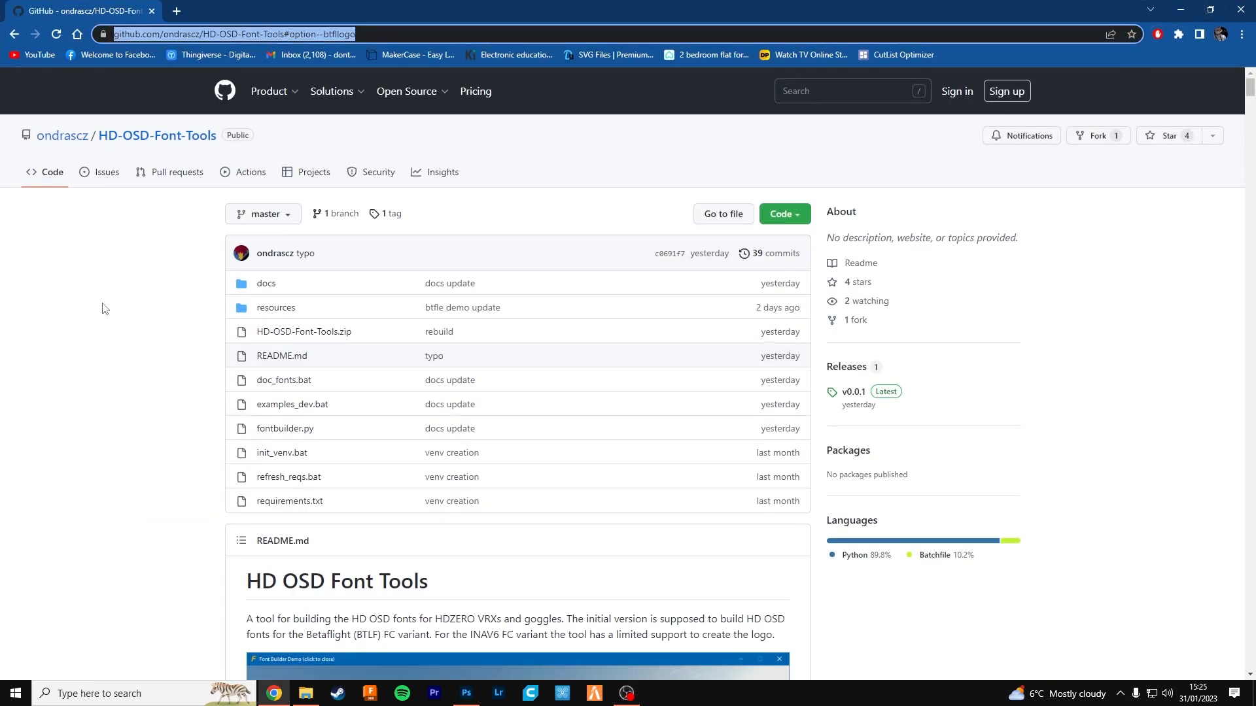
# - Download the HD-OSD-Font-Tools repository as a ZIP and minimise the browser
pyautogui.scroll(-3)
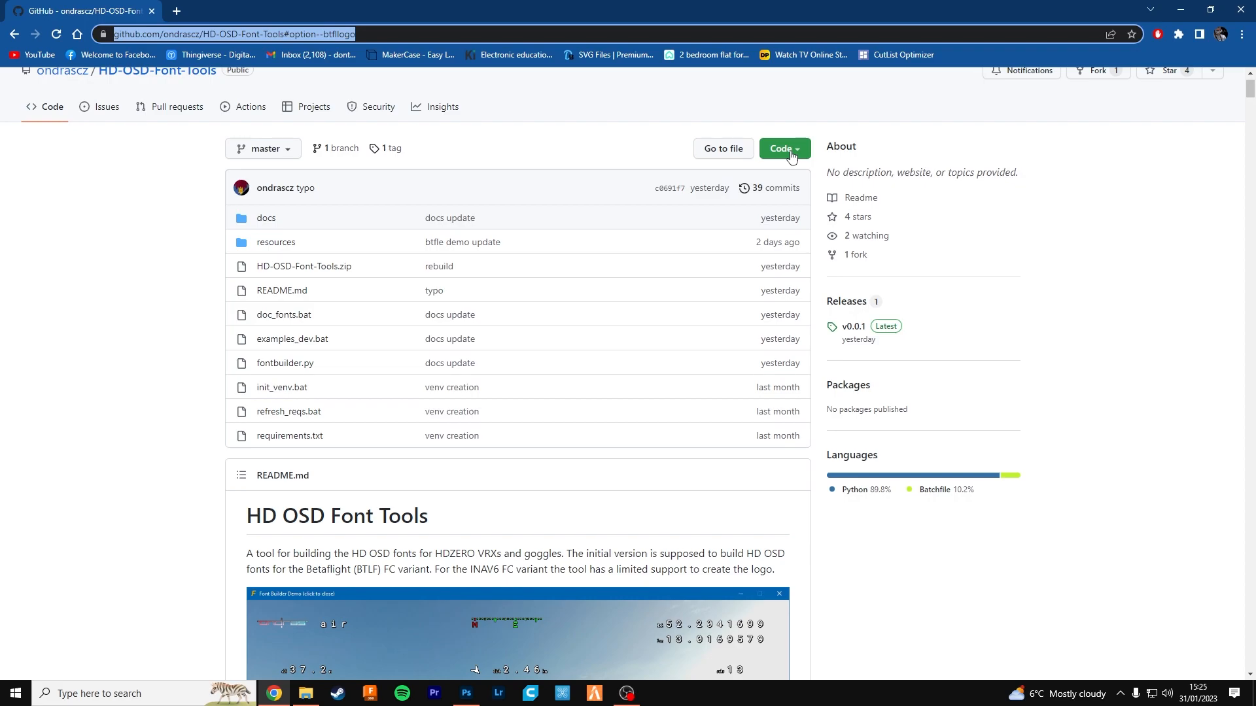
pyautogui.click(782, 149)
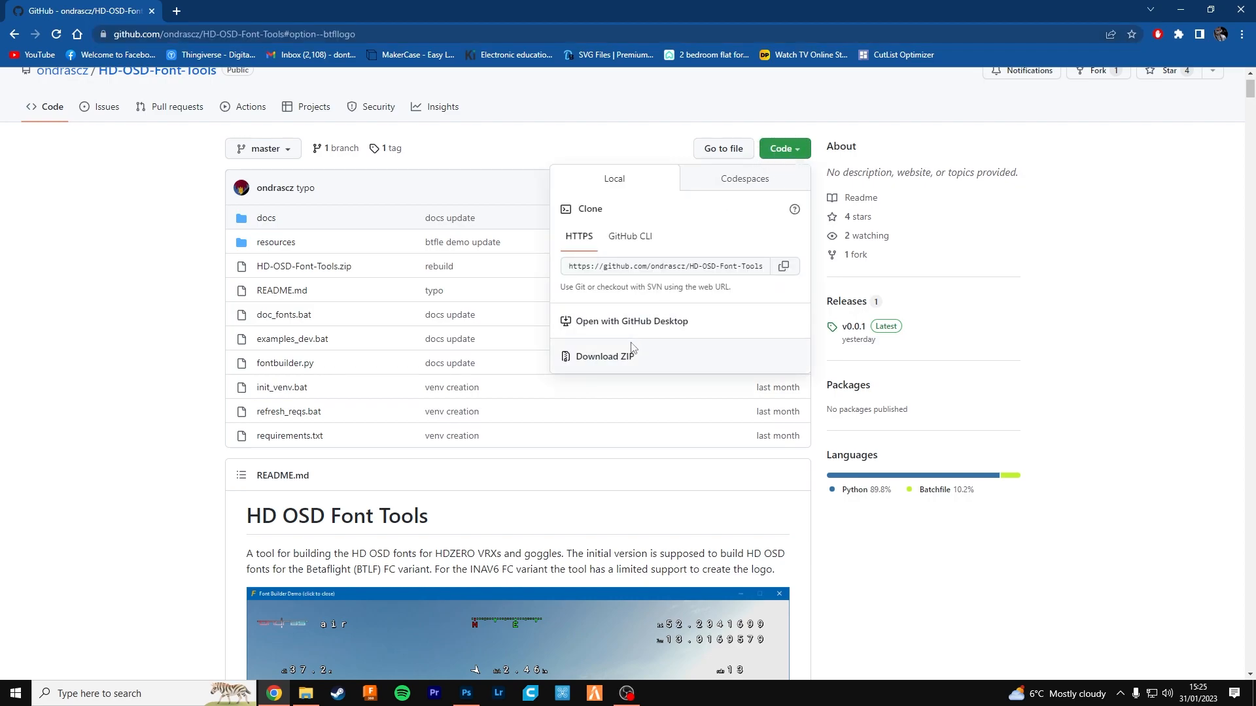
pyautogui.click(604, 356)
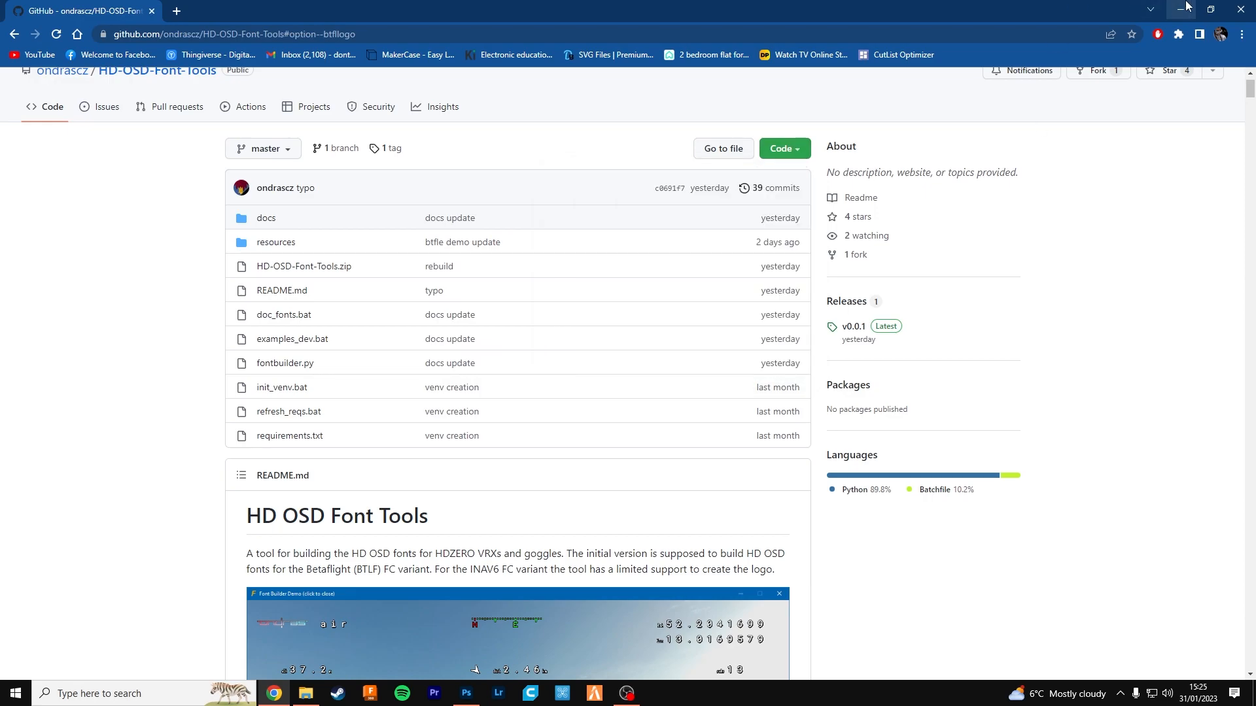
pyautogui.moveTo(1181, 8)
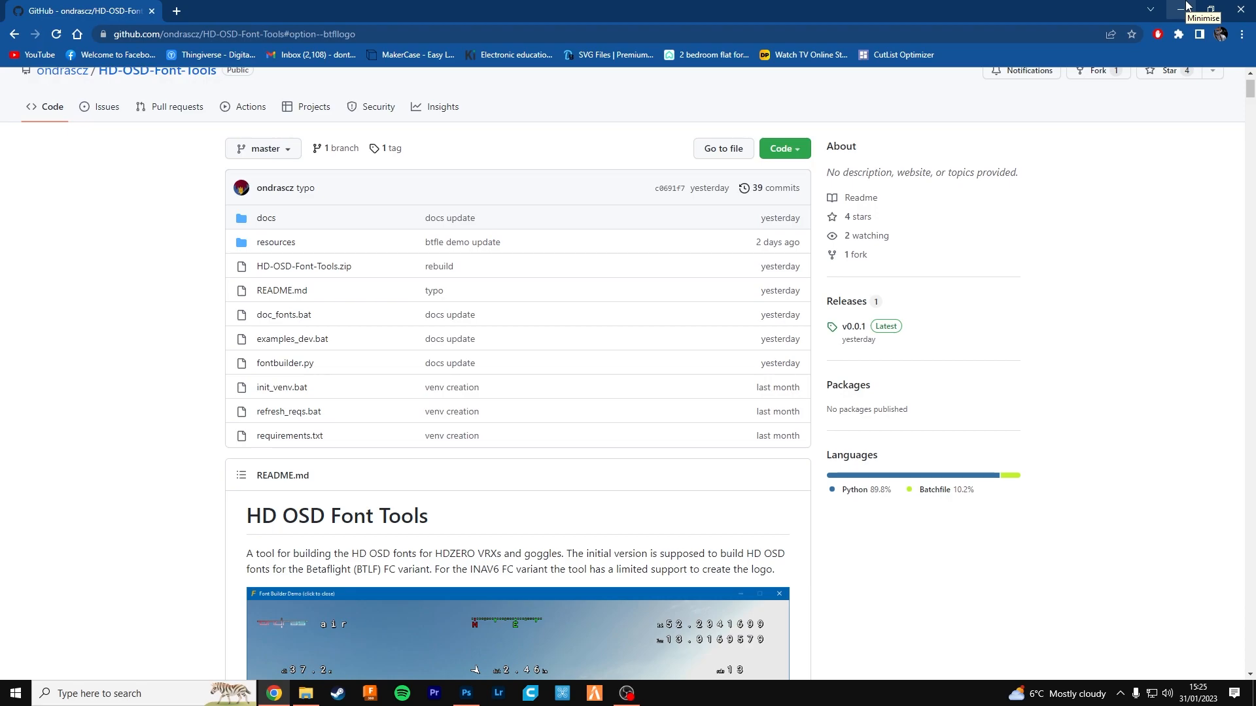
pyautogui.click(1179, 9)
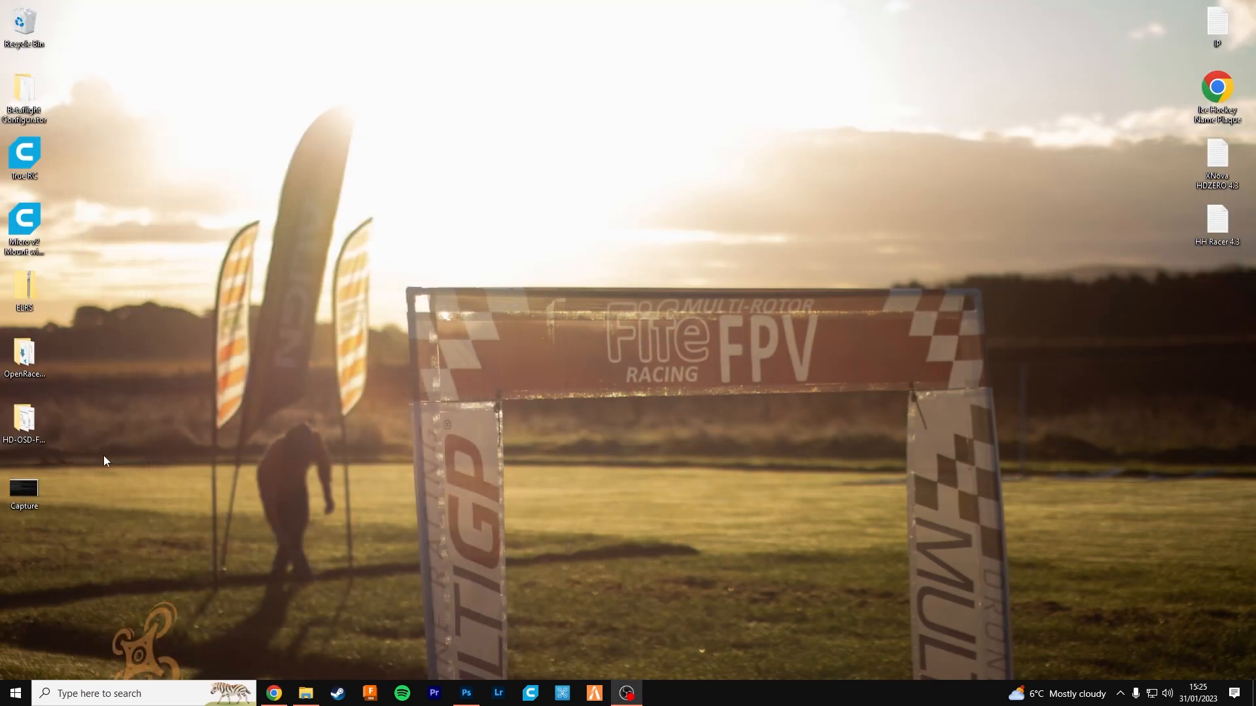
# - Open the HD-OSD-Font-Tools-master folder, its zipped archive and the resources folder
pyautogui.doubleClick(24, 421)
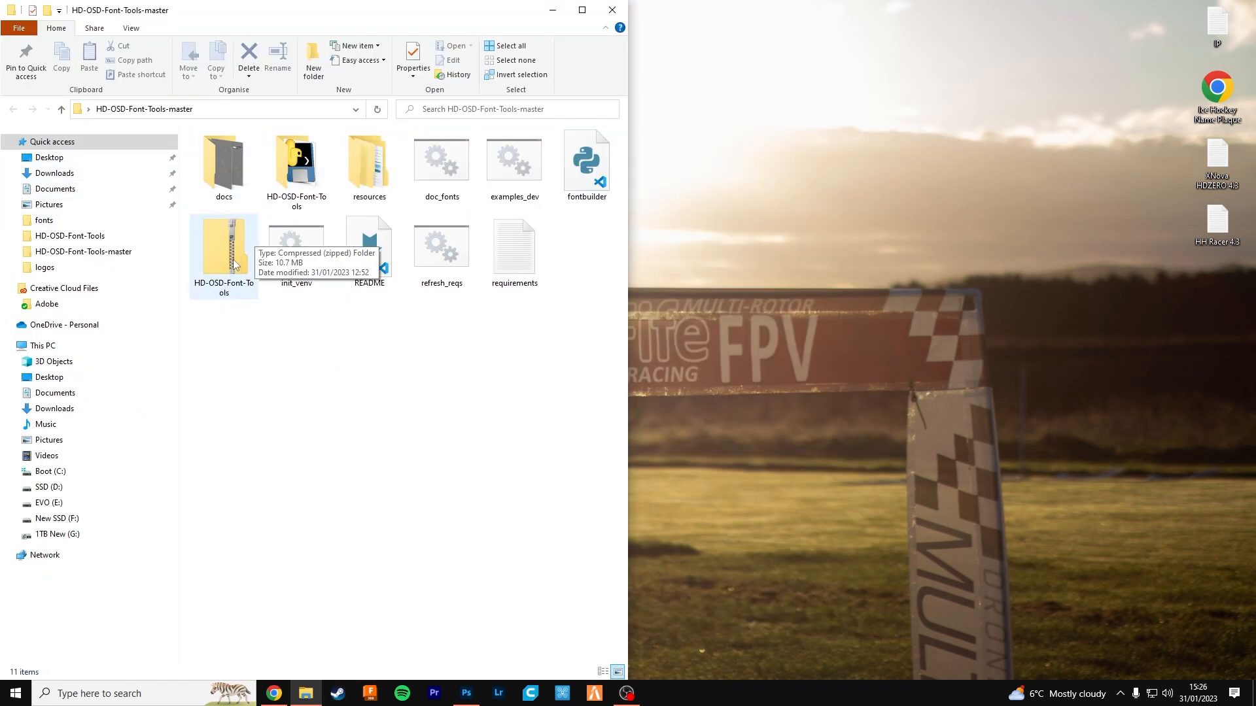
pyautogui.doubleClick(224, 244)
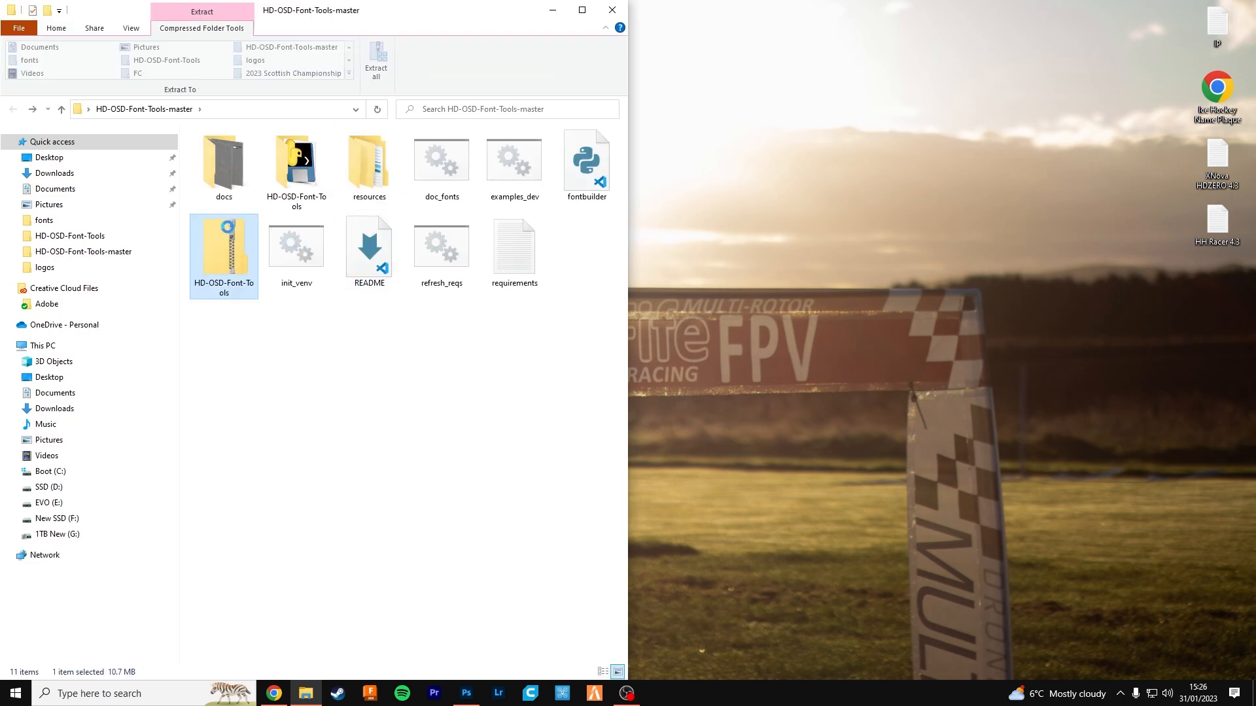
pyautogui.moveTo(235, 292)
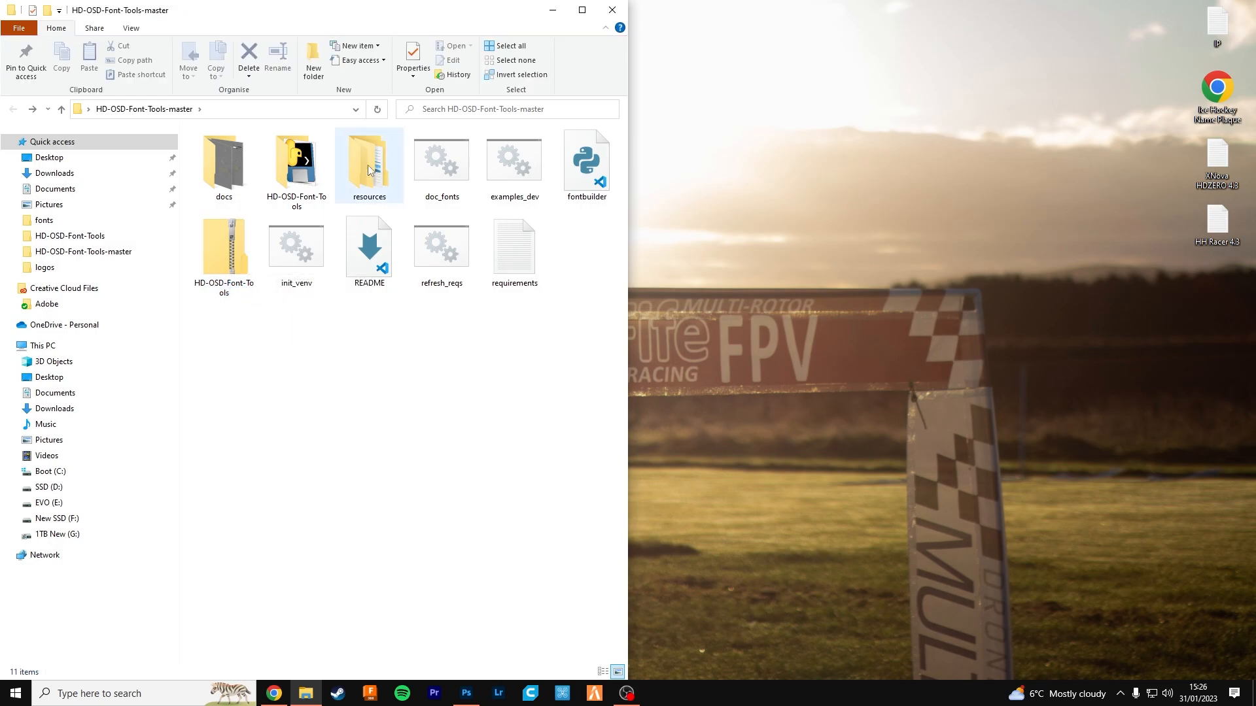
pyautogui.doubleClick(296, 164)
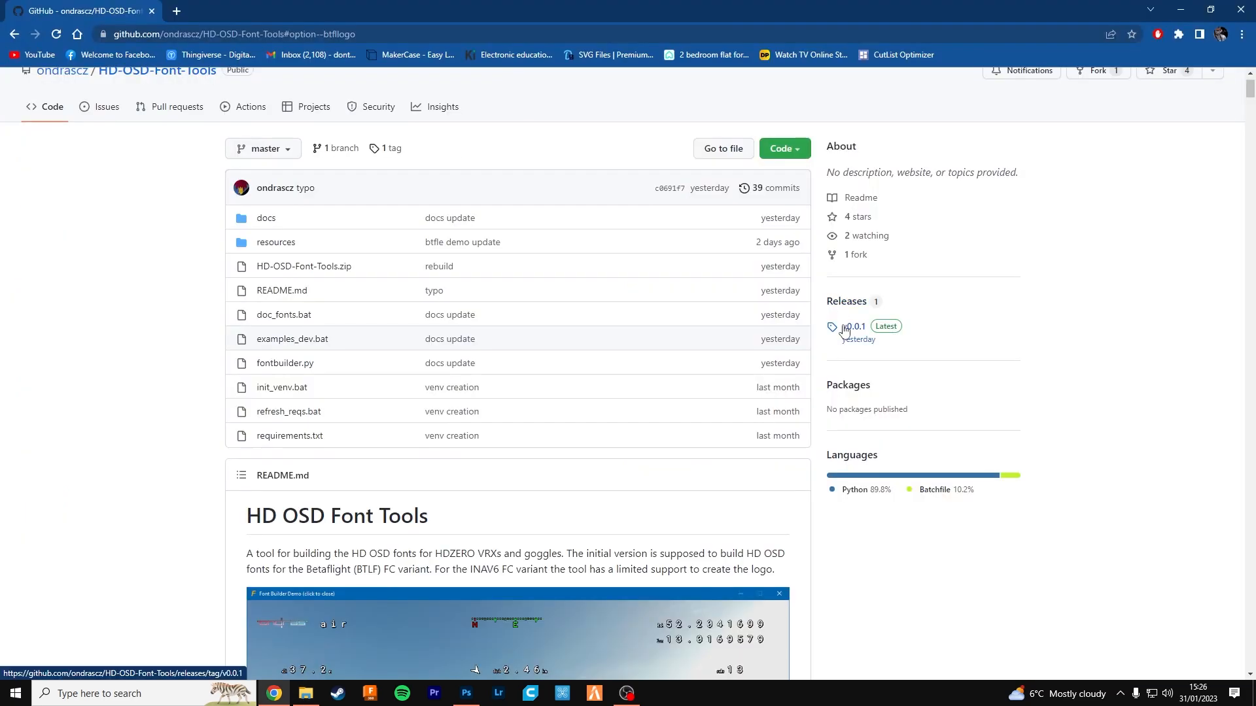
# - Browse the README's command line options list and demo image
pyautogui.scroll(-3)
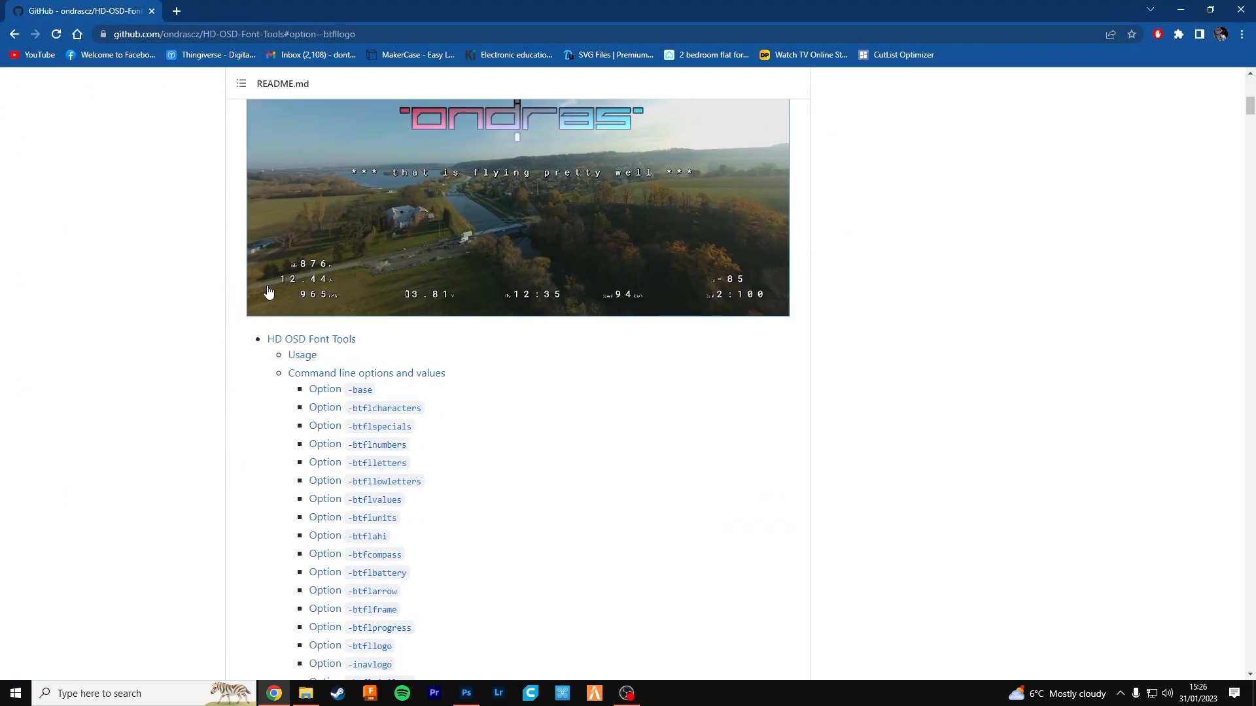
pyautogui.scroll(-3)
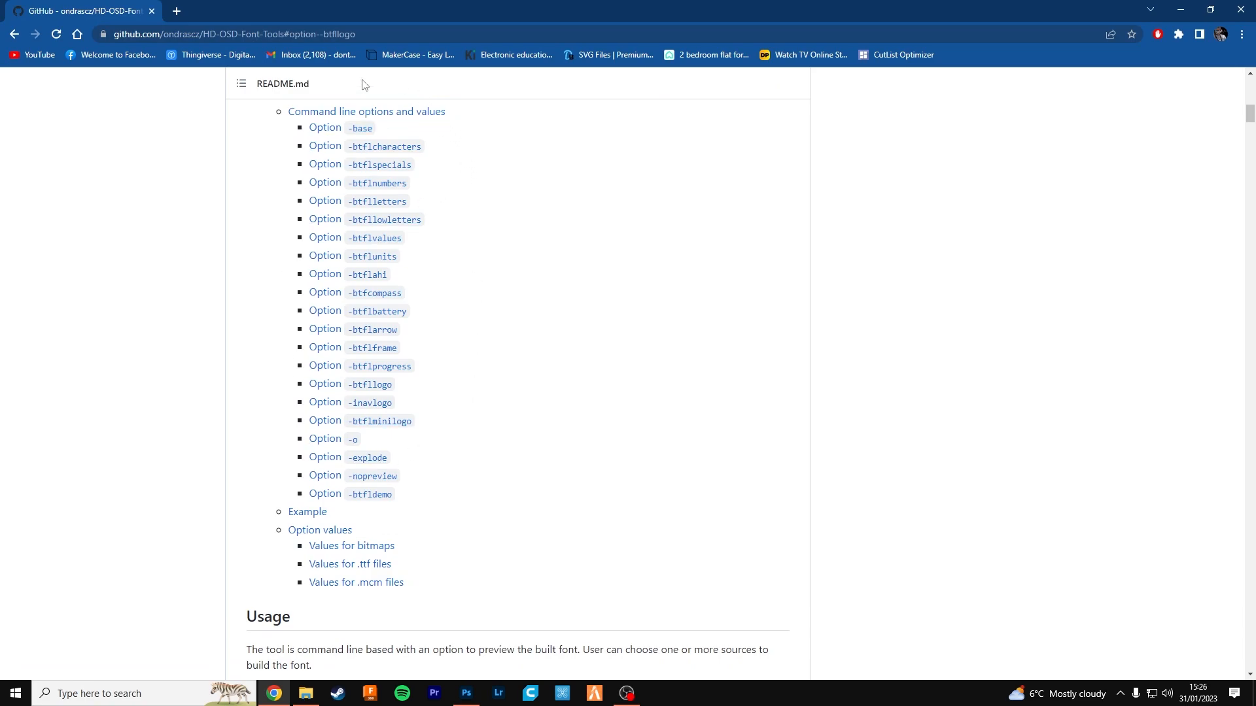
pyautogui.moveTo(387, 183)
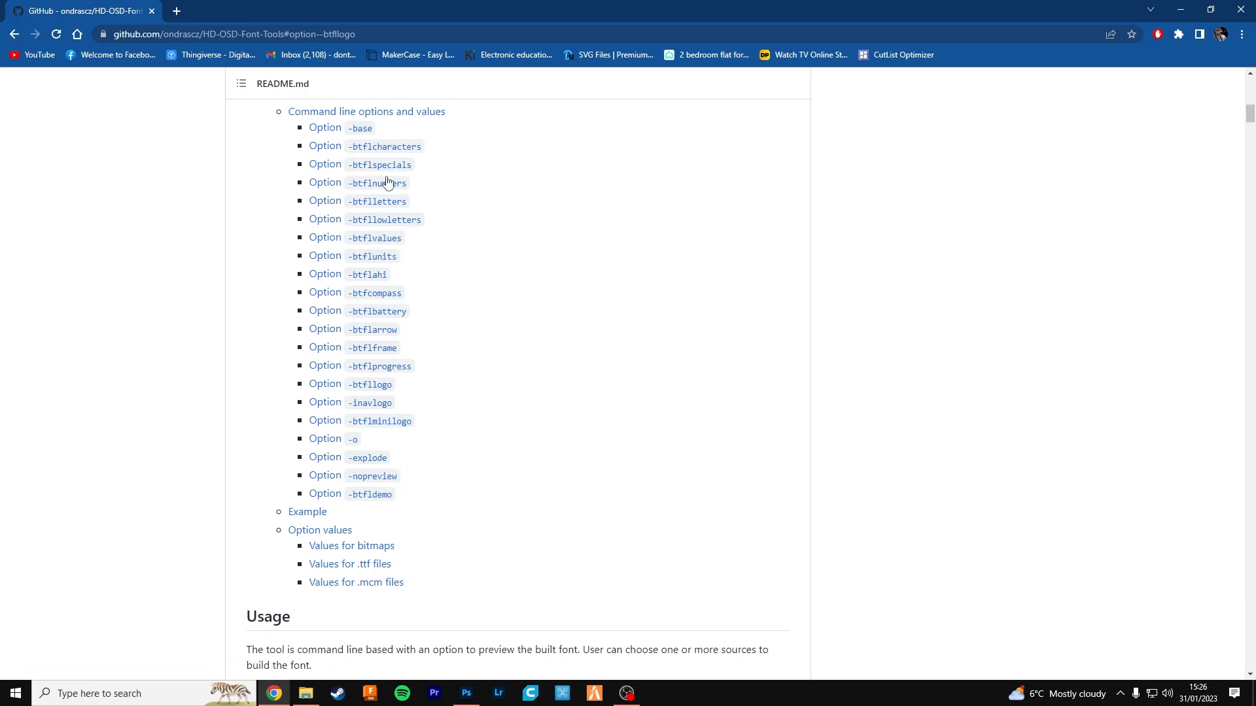
pyautogui.moveTo(531, 403)
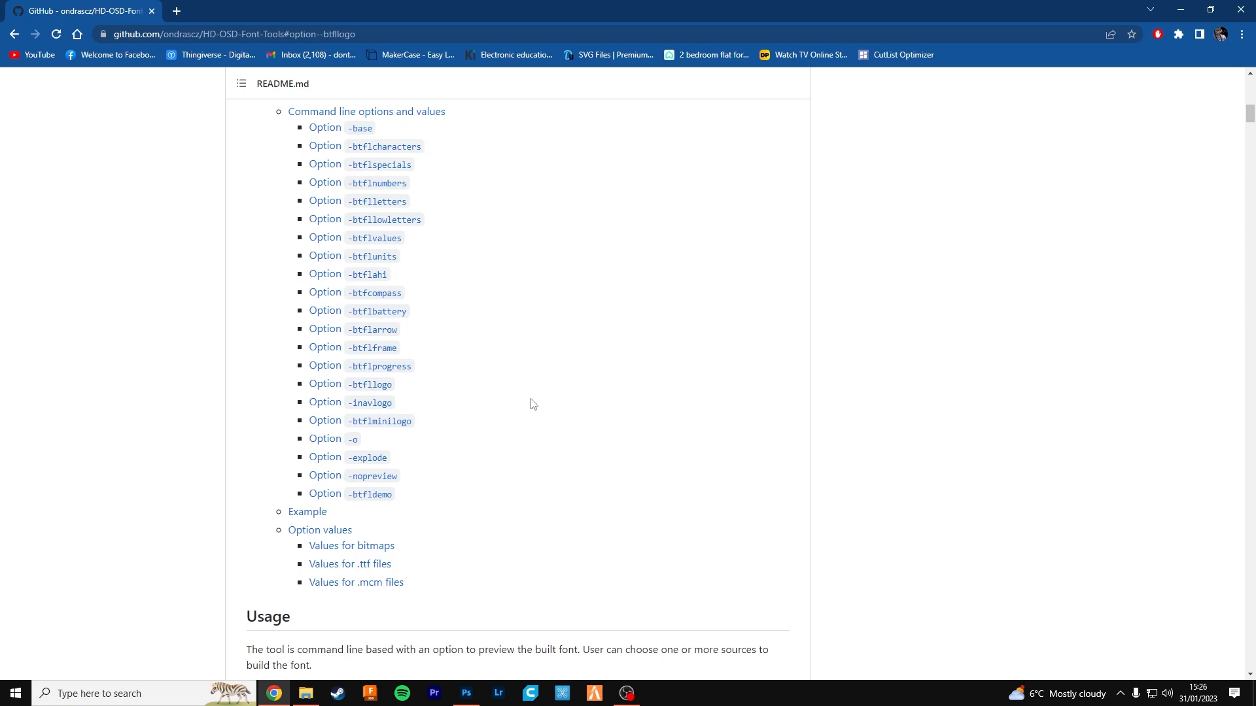
pyautogui.moveTo(463, 322)
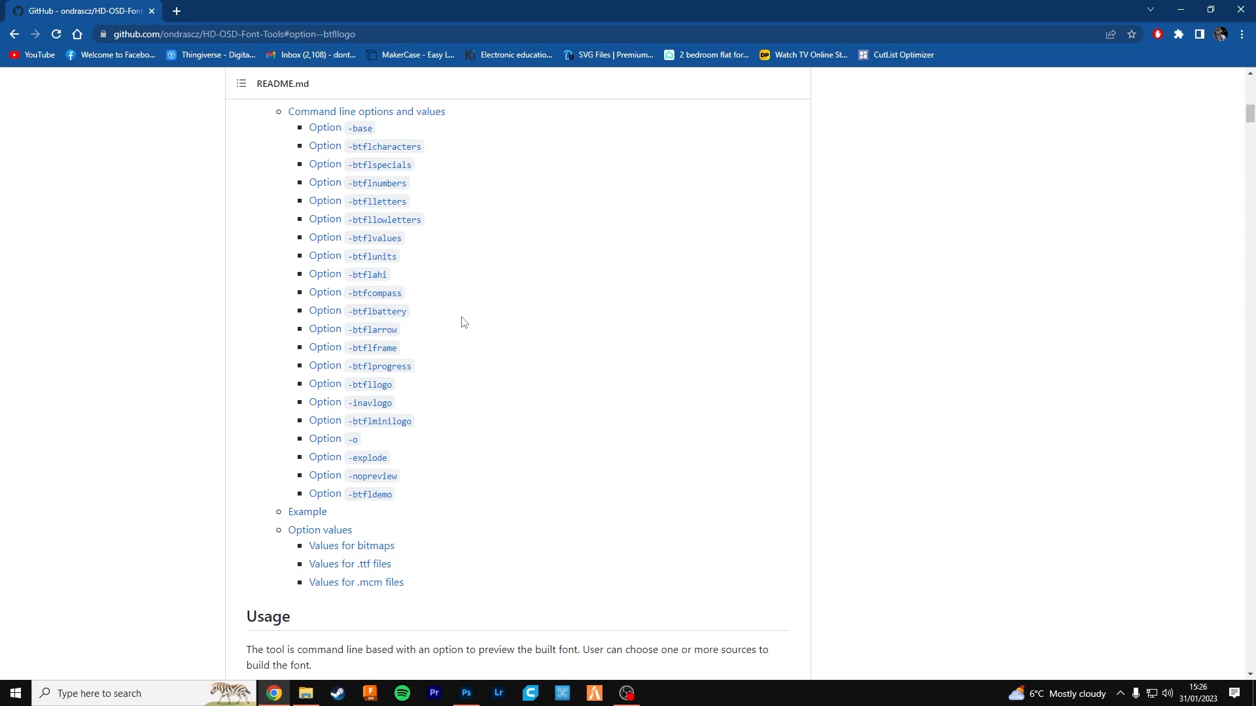
pyautogui.scroll(3)
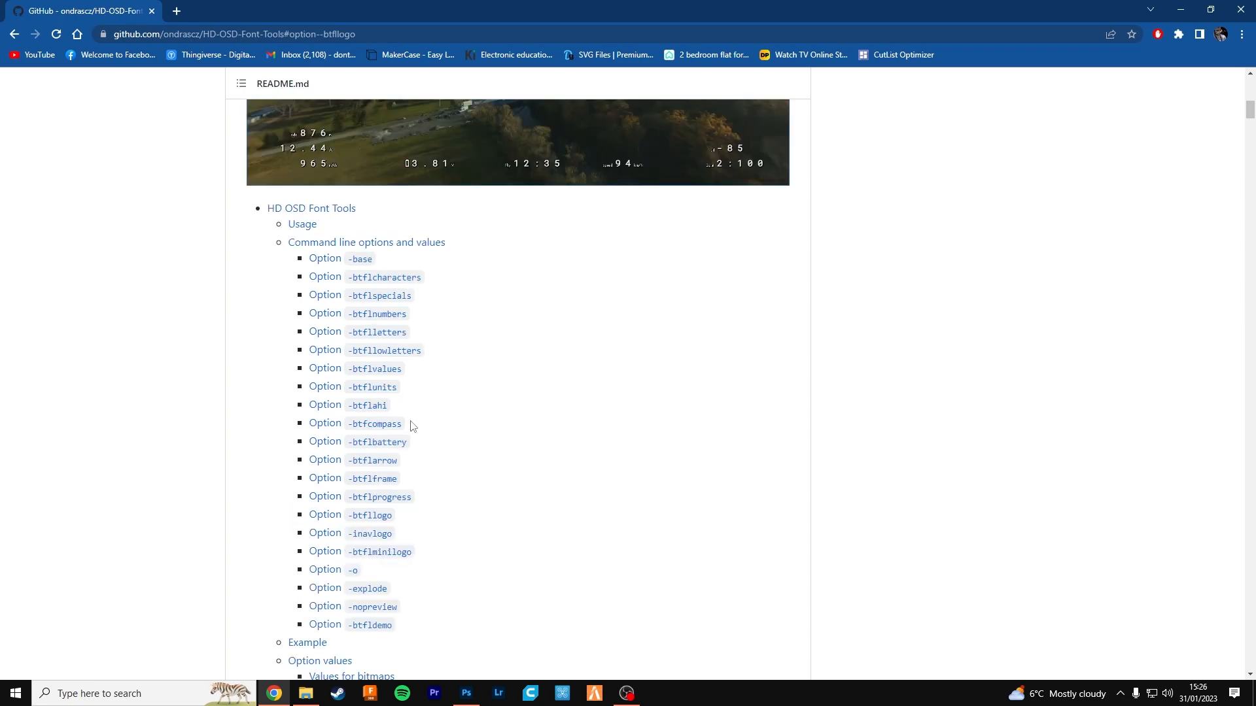
pyautogui.moveTo(369, 515)
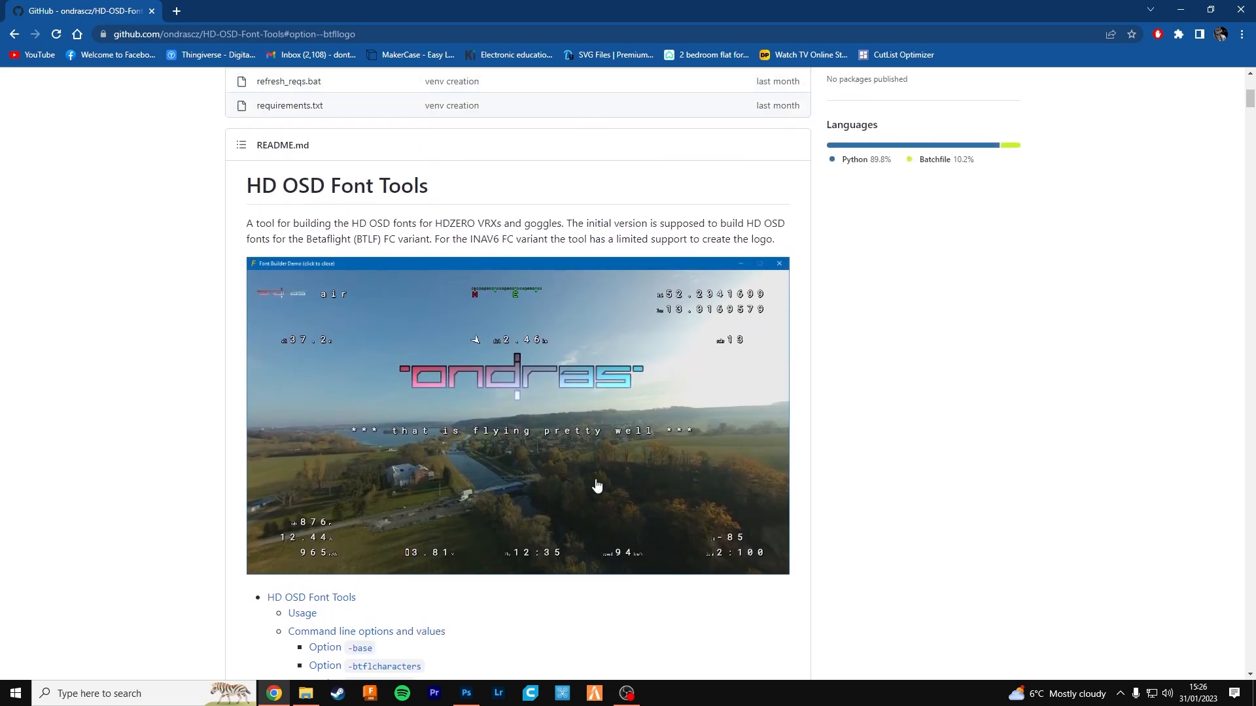
pyautogui.scroll(-3)
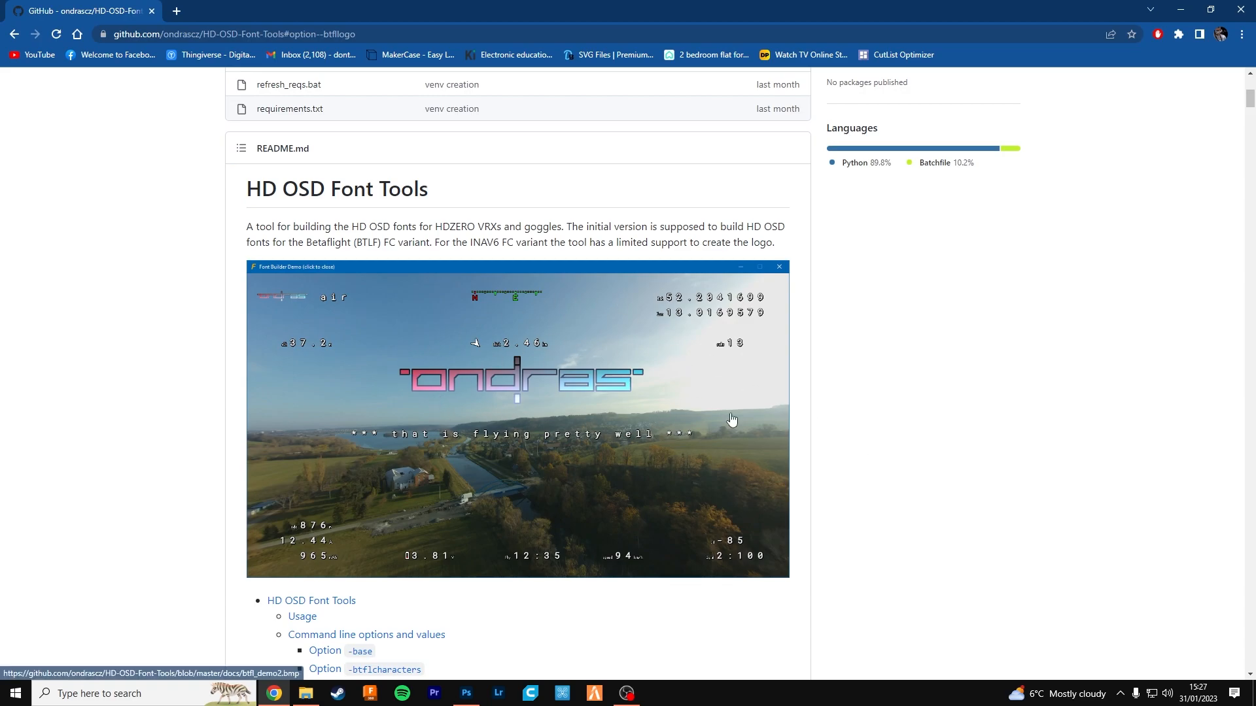
pyautogui.moveTo(895, 355)
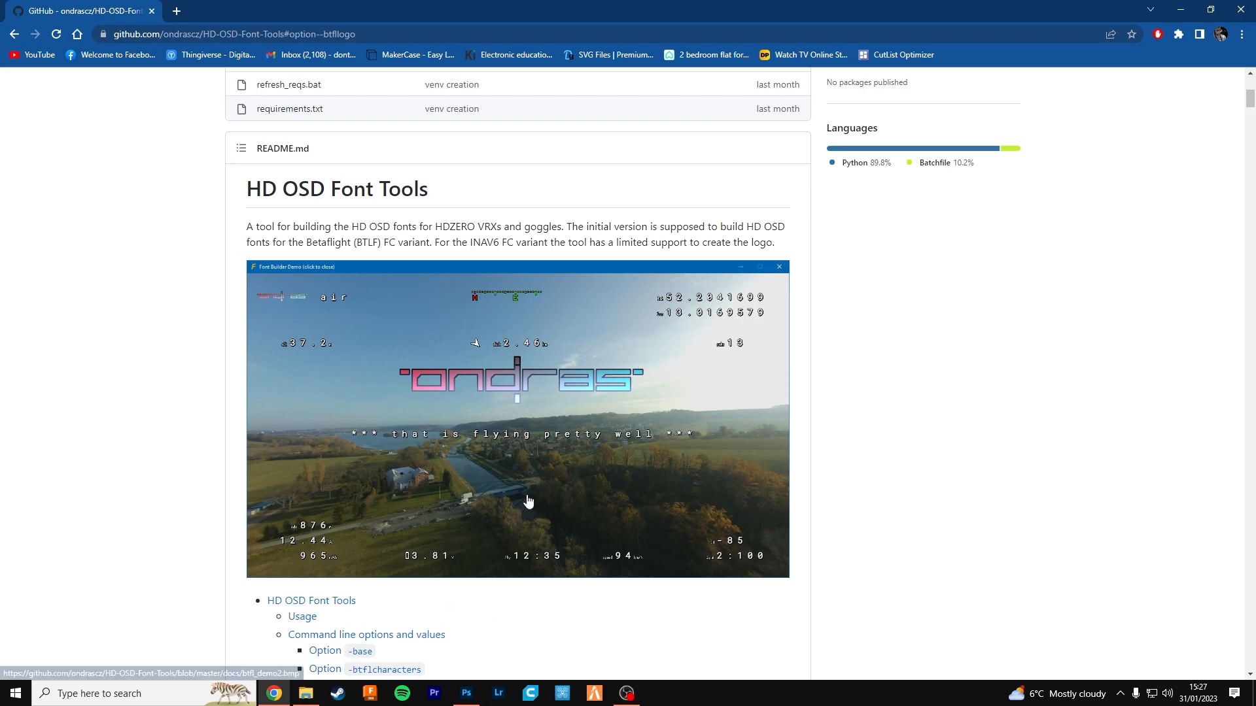
pyautogui.moveTo(995, 437)
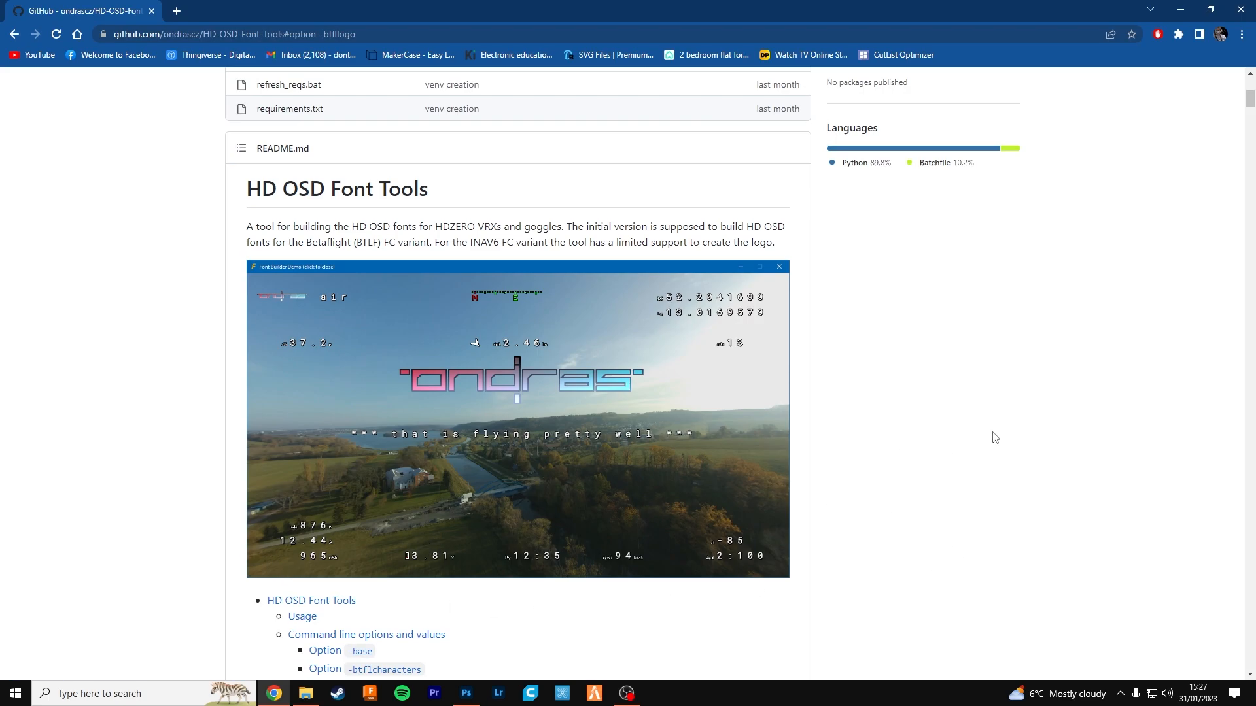
pyautogui.moveTo(852, 376)
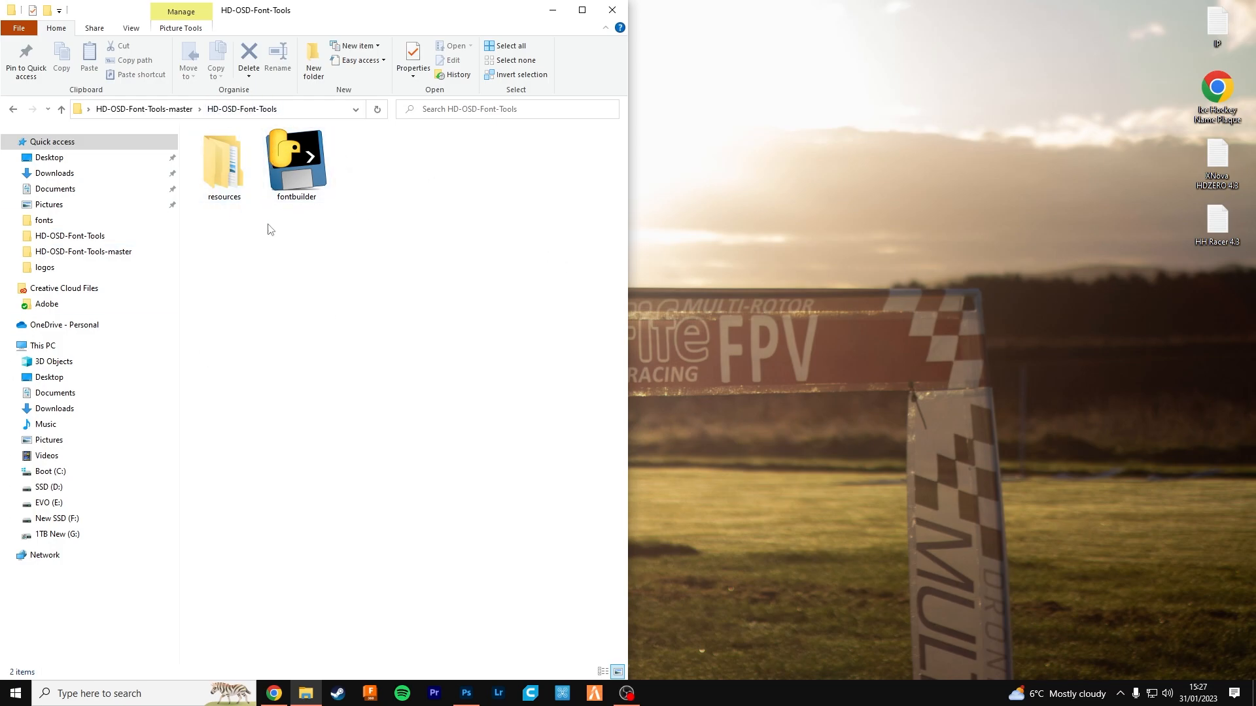
pyautogui.moveTo(338, 359)
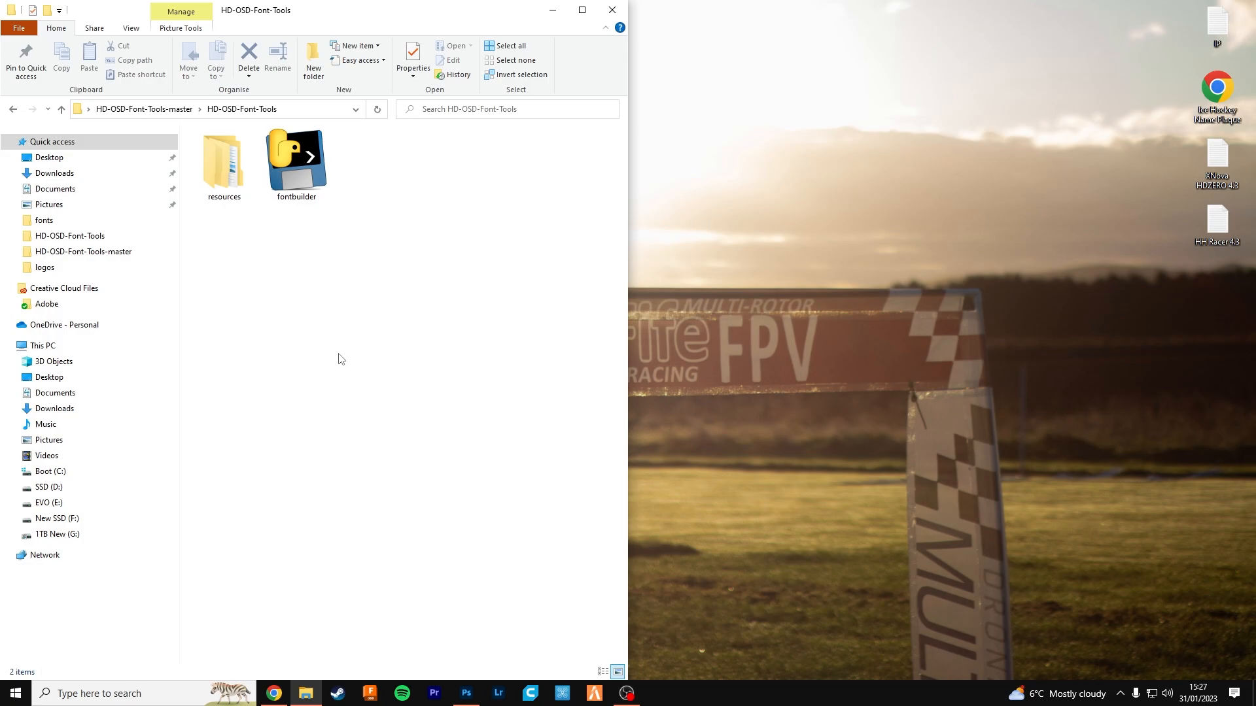
# - Start a Command Prompt in the folder and begin 'fontbuilder -base'
pyautogui.click(240, 109)
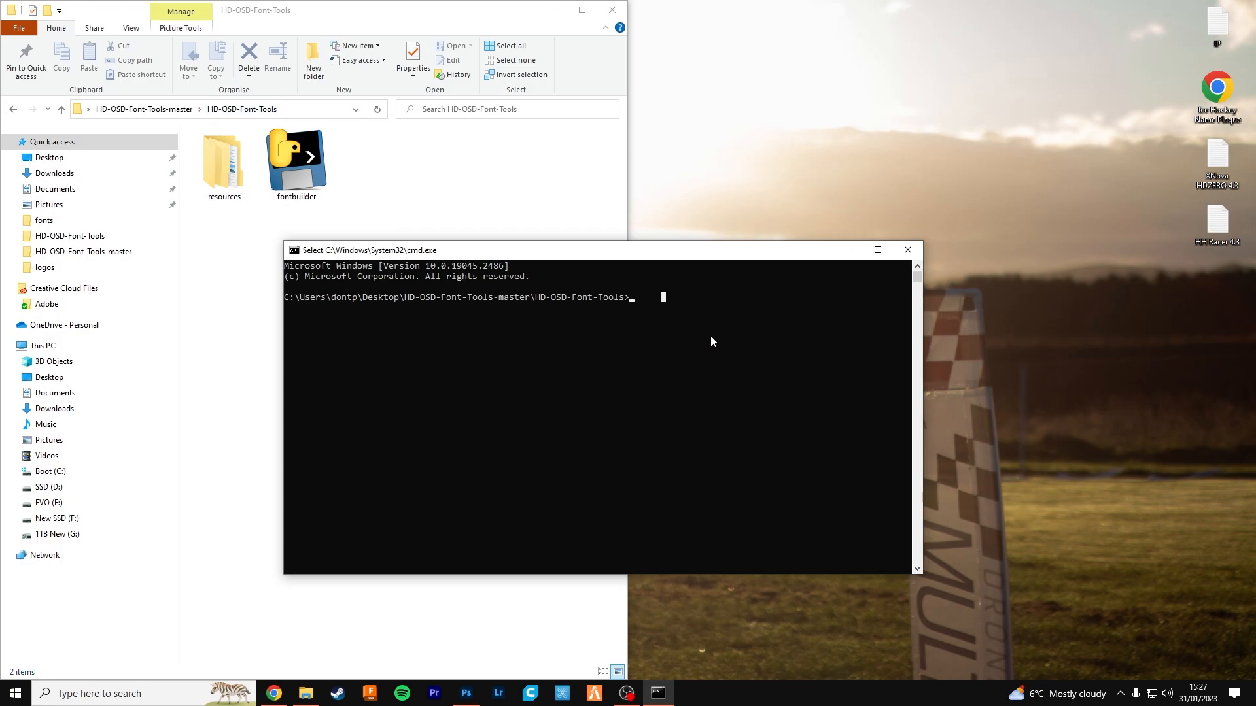
pyautogui.moveTo(656, 347)
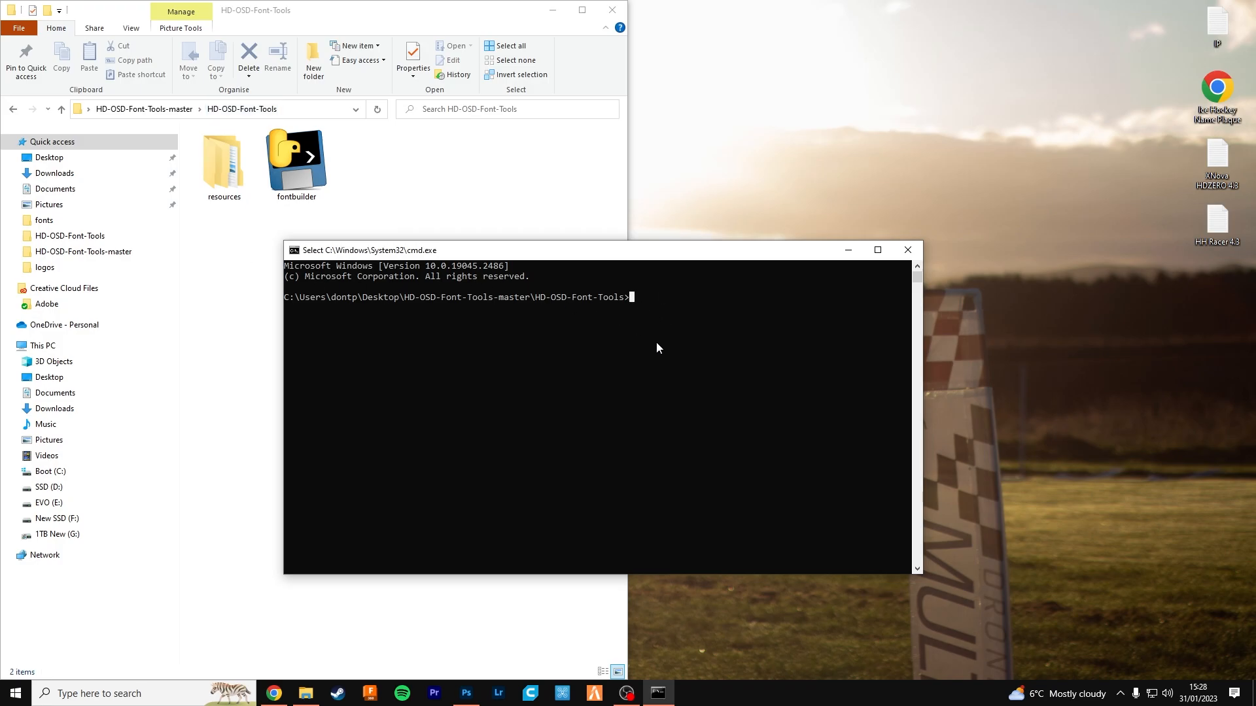
pyautogui.write('fontbuild')
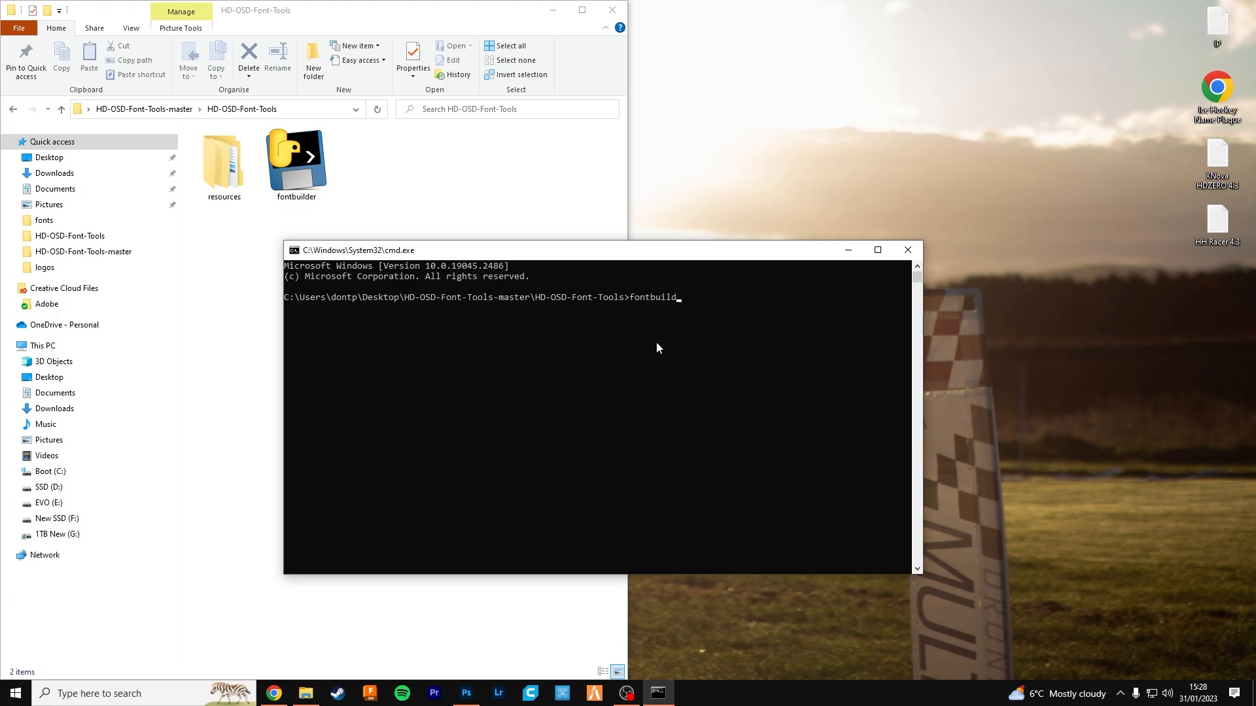
pyautogui.write('er')
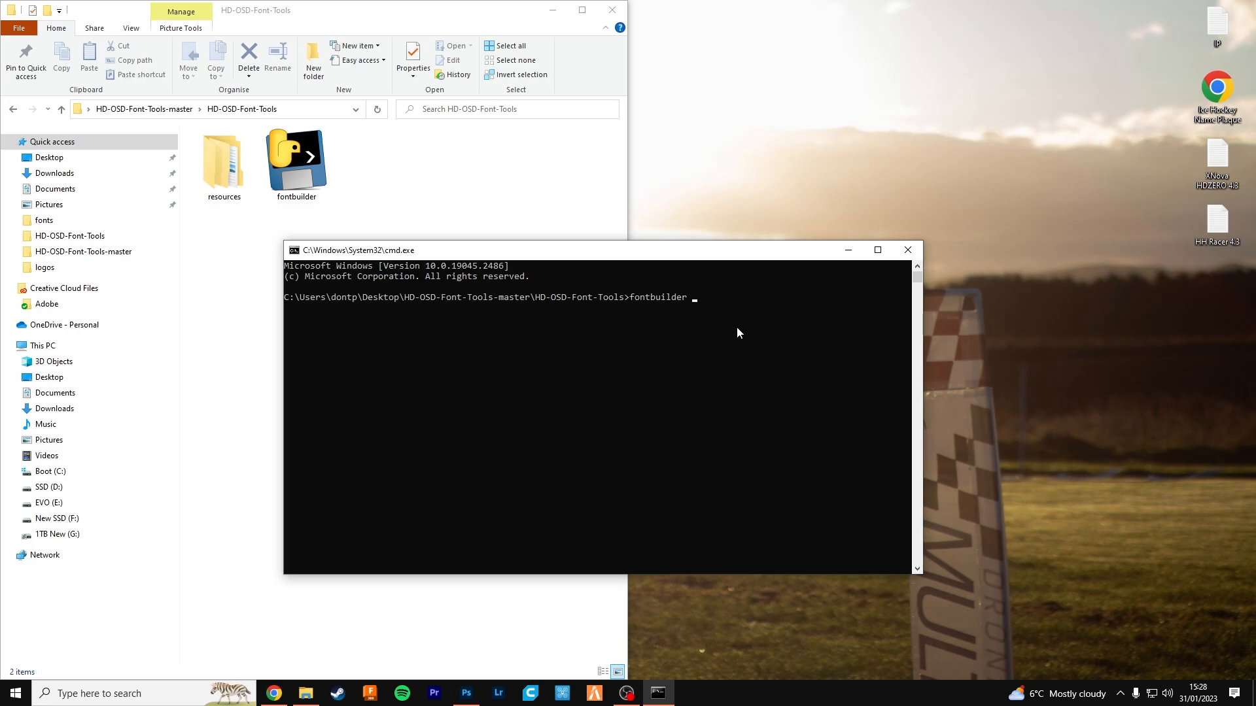
pyautogui.write('-base')
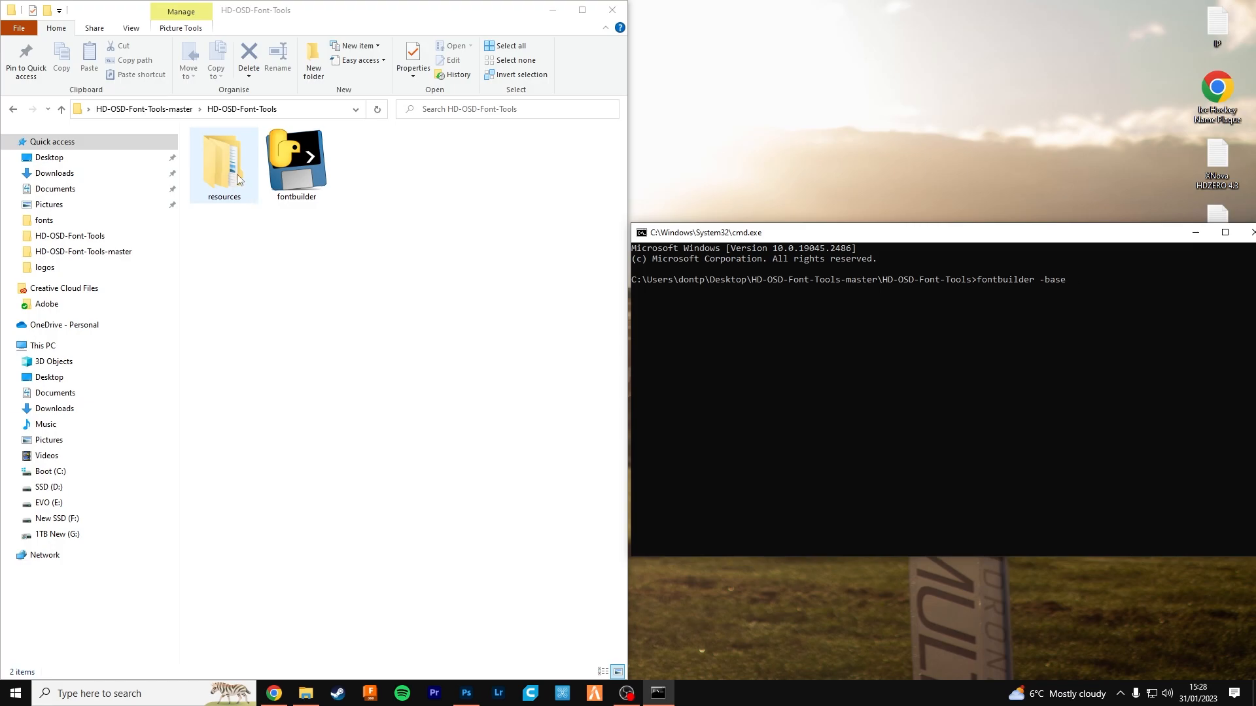
# - Use BTFL_ondrascz_white.png from resources/fonts as the base and add the -btfllogo option
pyautogui.doubleClick(222, 157)
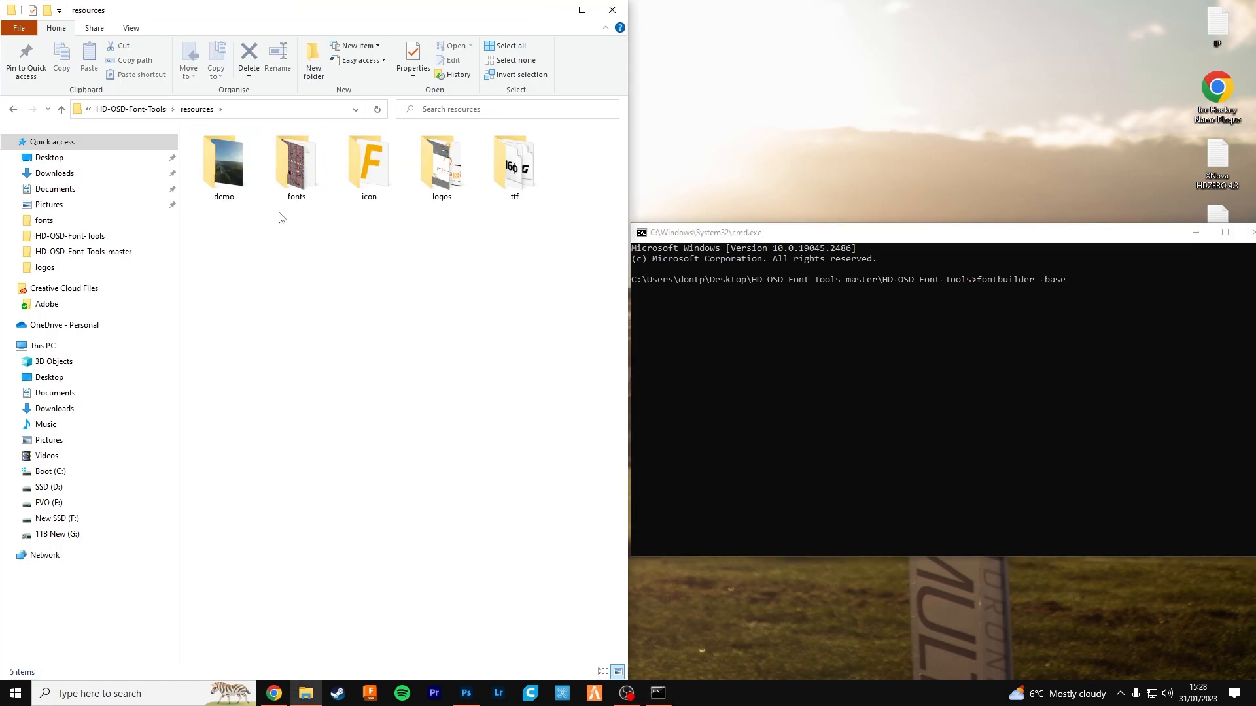
pyautogui.doubleClick(296, 160)
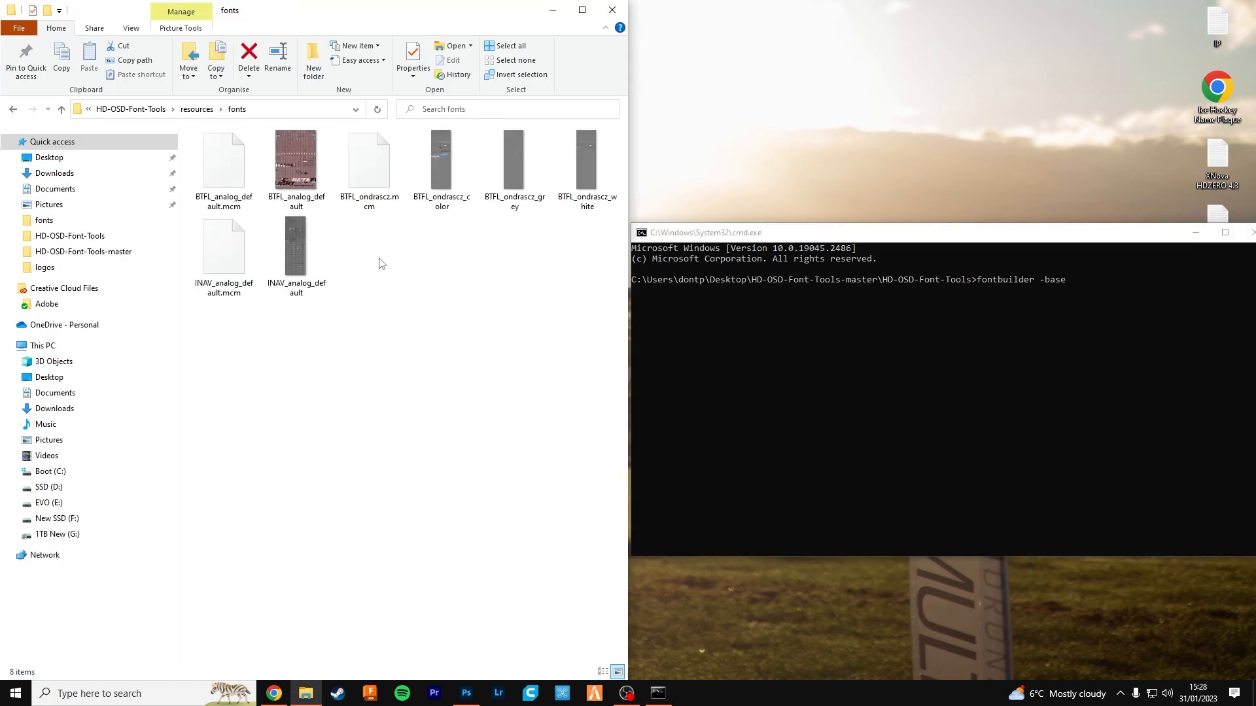
pyautogui.click(586, 168)
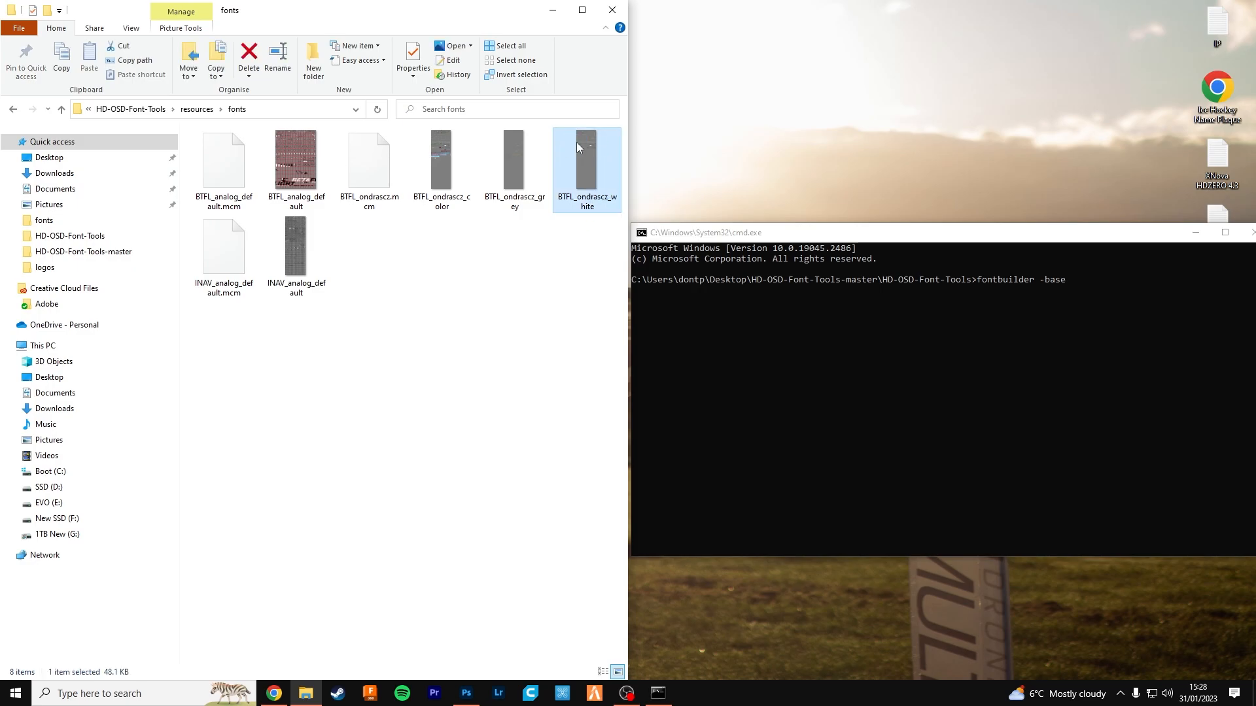
pyautogui.moveTo(477, 232)
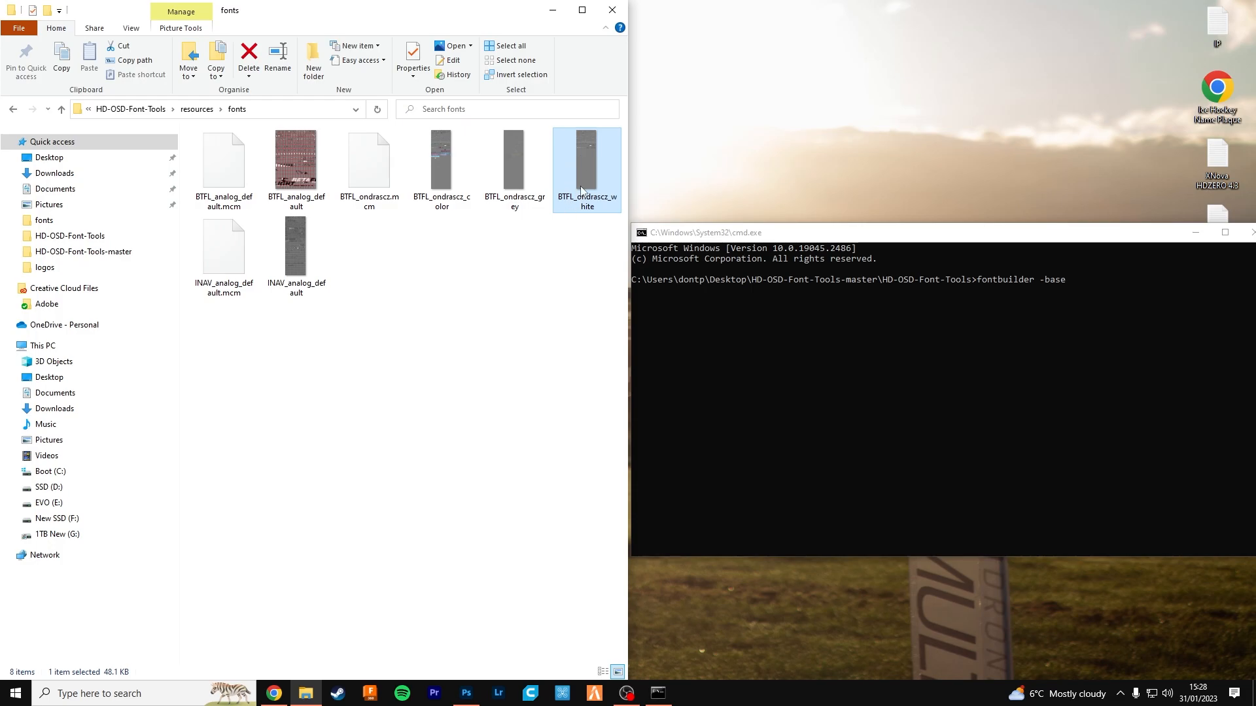
pyautogui.moveTo(579, 177)
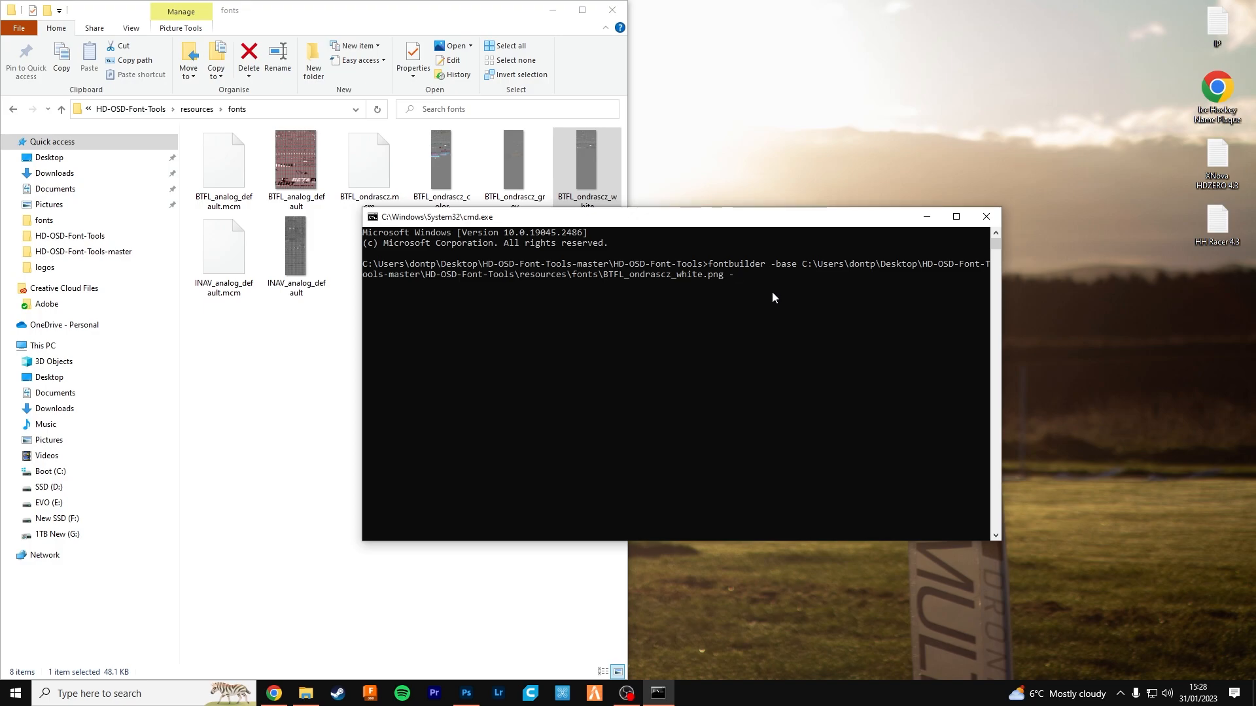
pyautogui.write('btfllo')
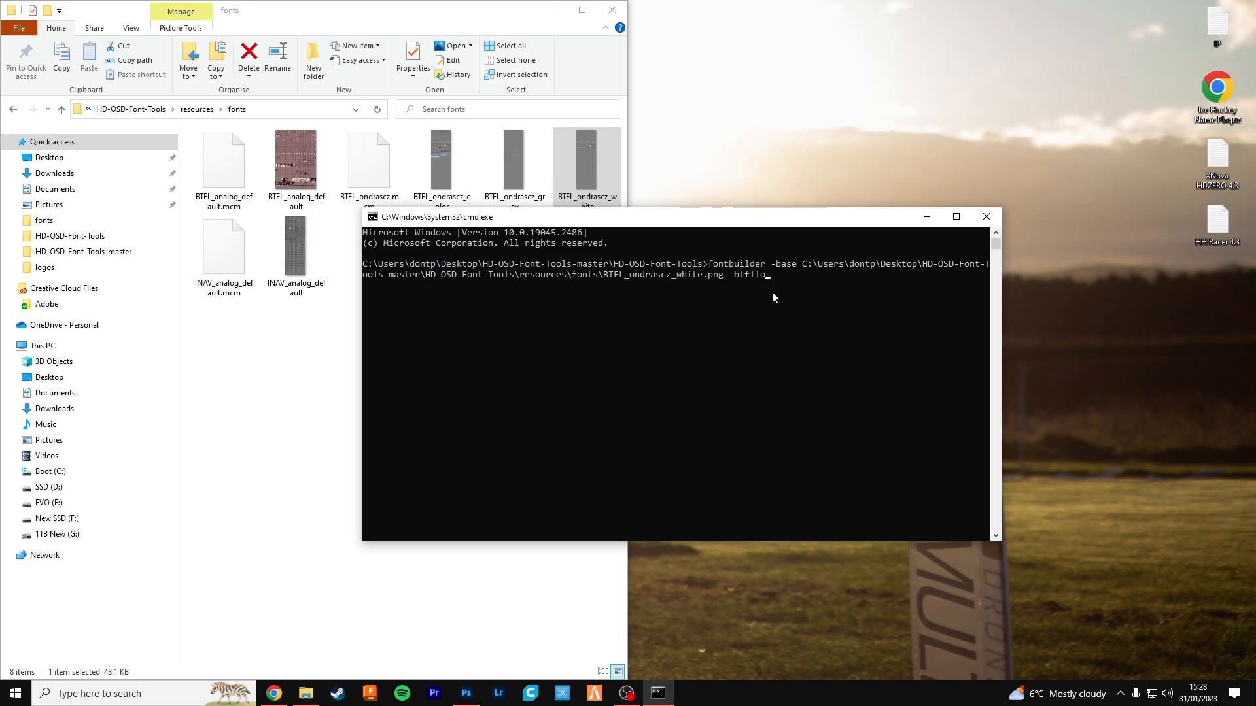
pyautogui.write('go')
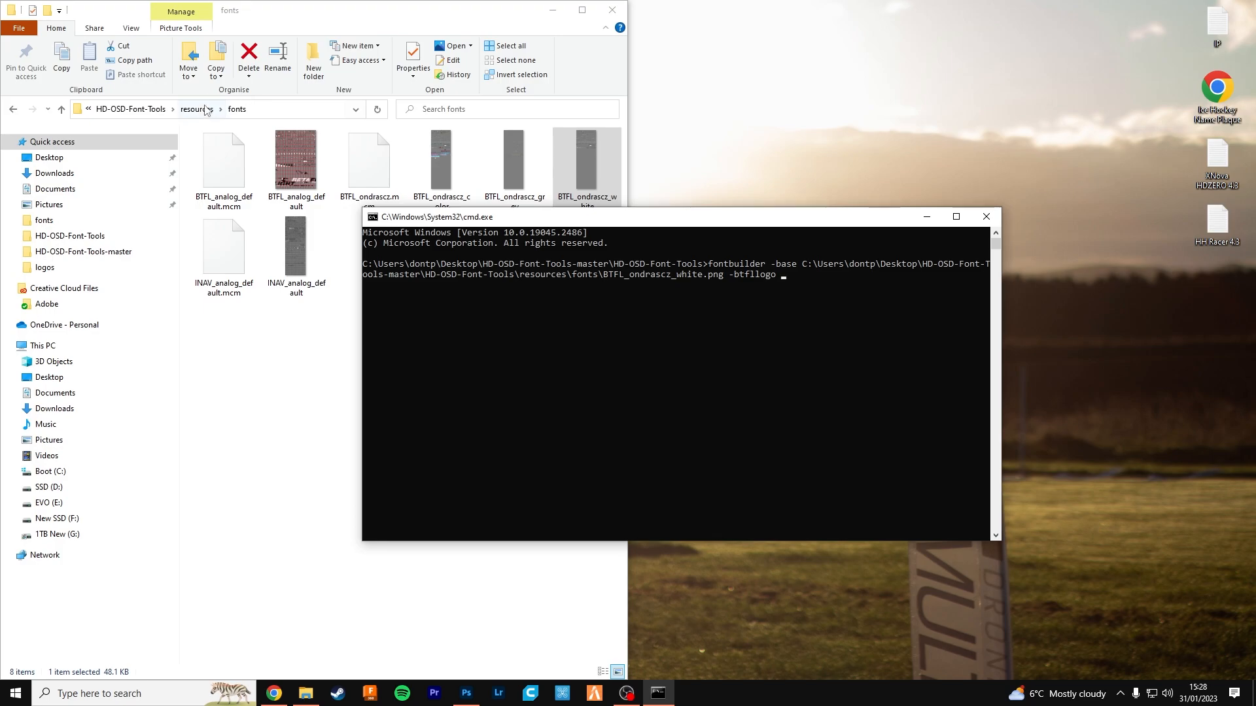
# - Point -btfllogo at HH Logo.png from the resources logos folder
pyautogui.click(195, 109)
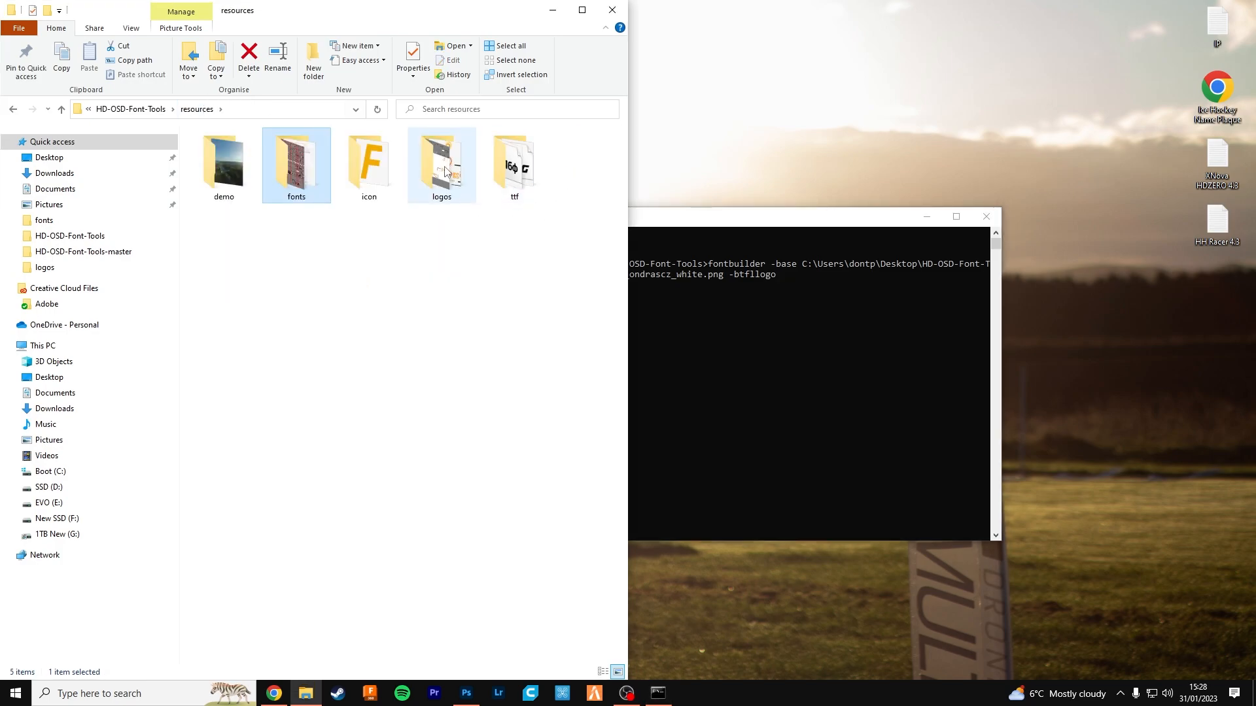
pyautogui.doubleClick(442, 160)
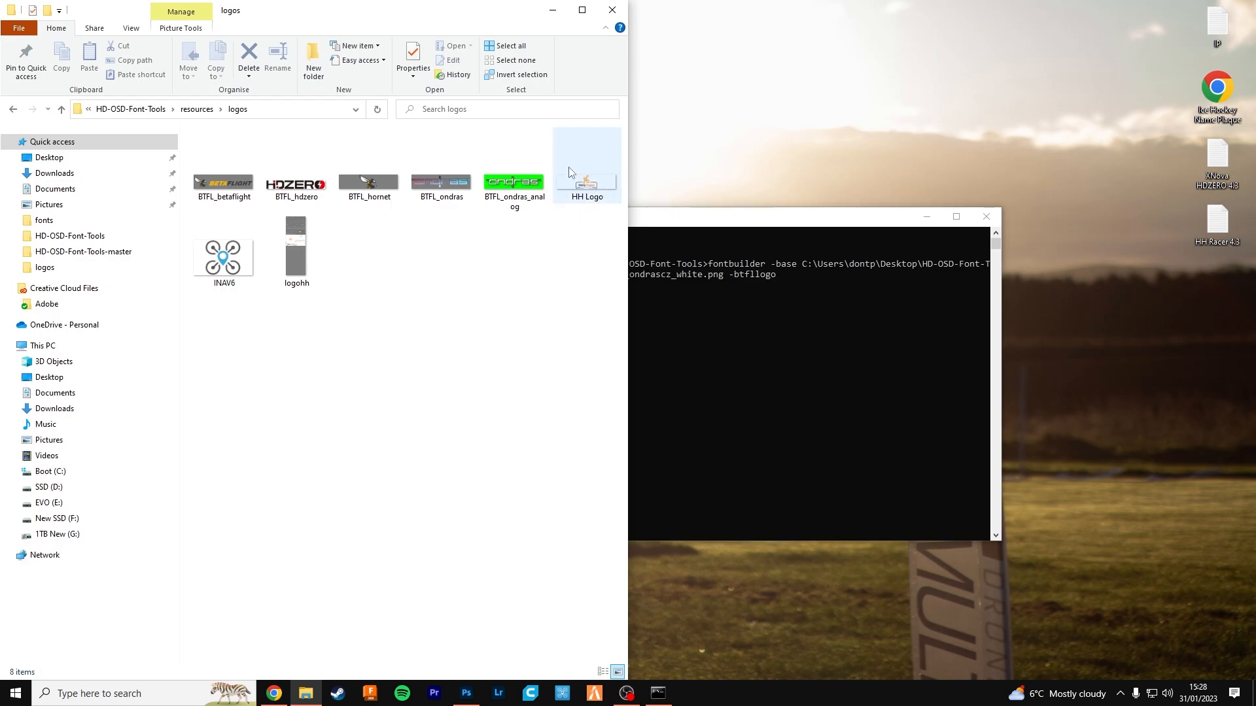
pyautogui.moveTo(589, 176)
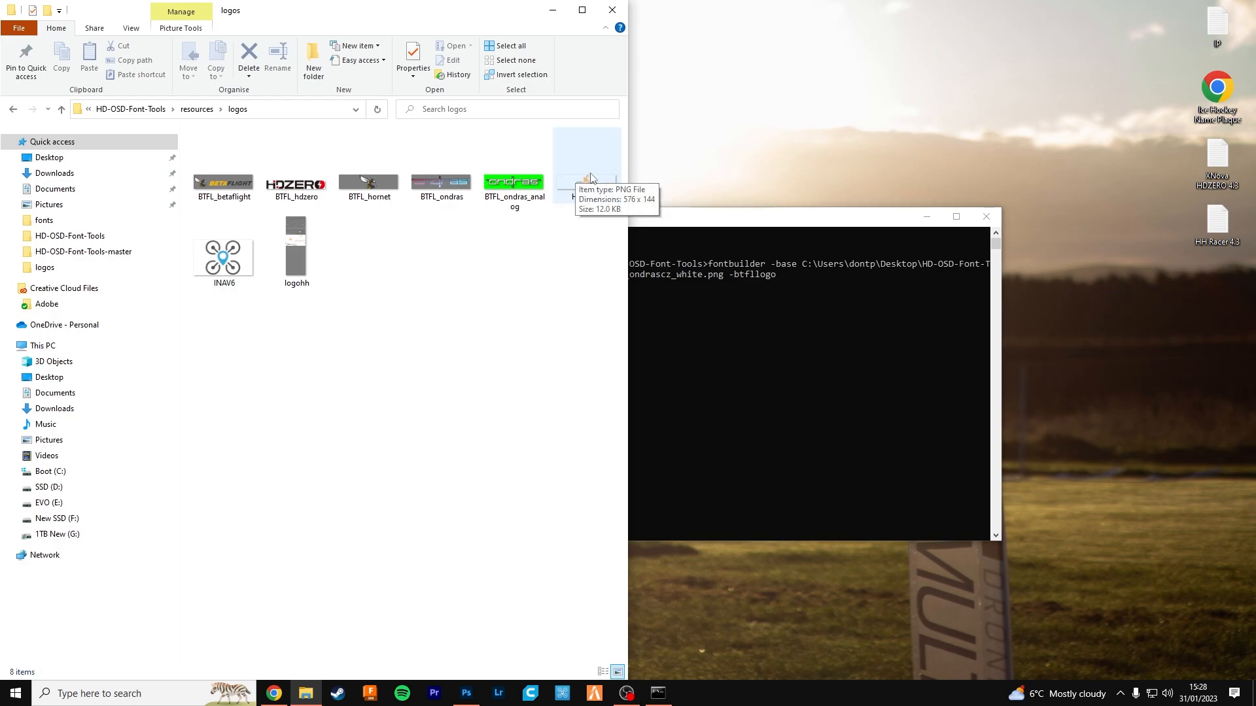
pyautogui.click(588, 160)
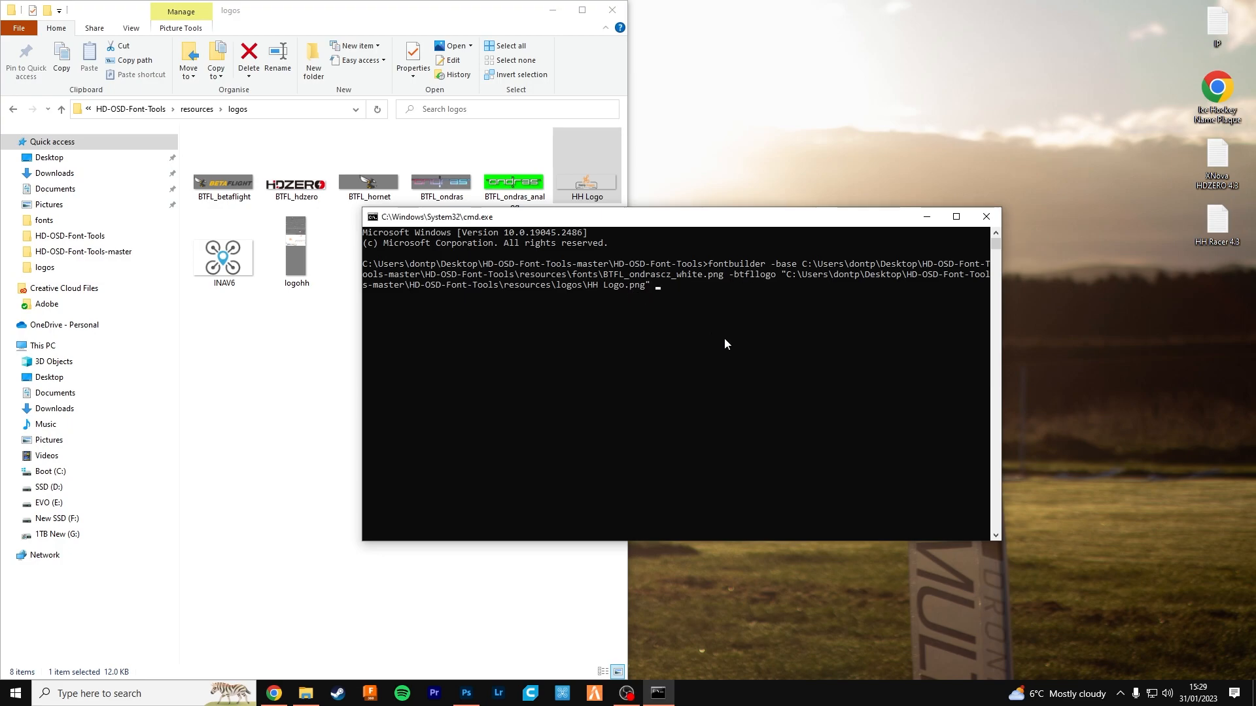
# - Add -btflcharacters pointing at RussoOne-Regular.ttf from the resources ttf folder
pyautogui.write('bt')
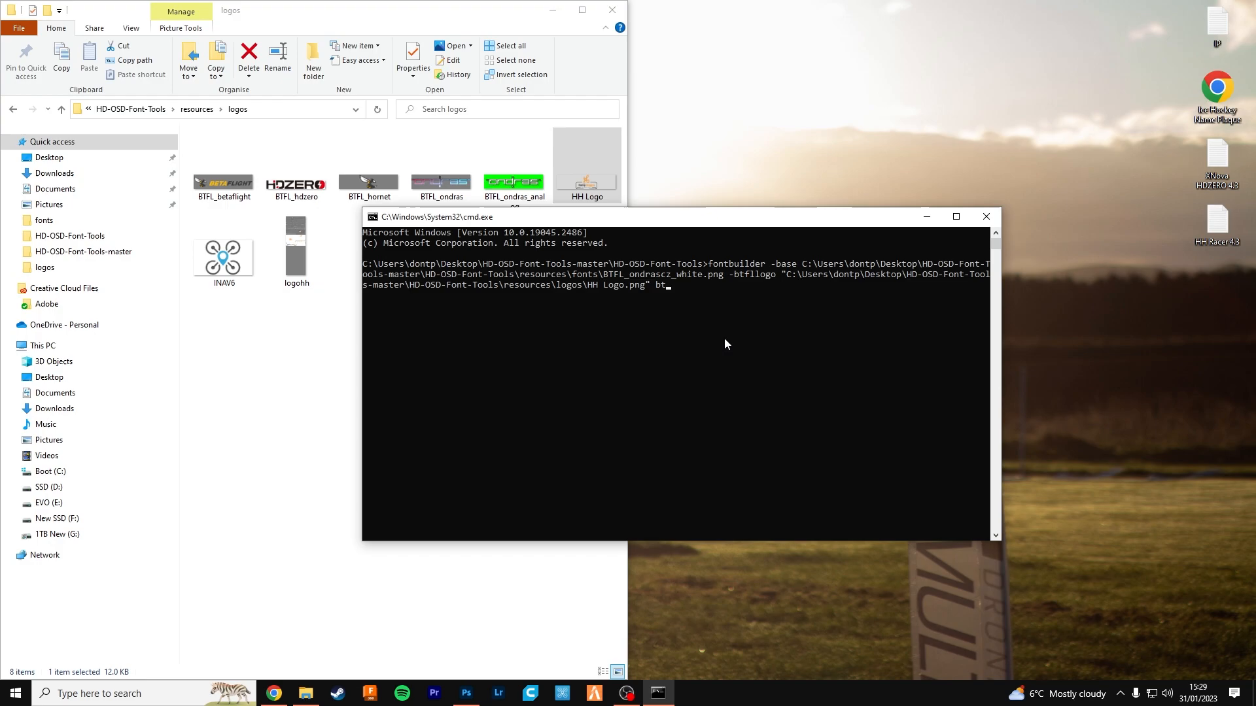
pyautogui.write('flchara')
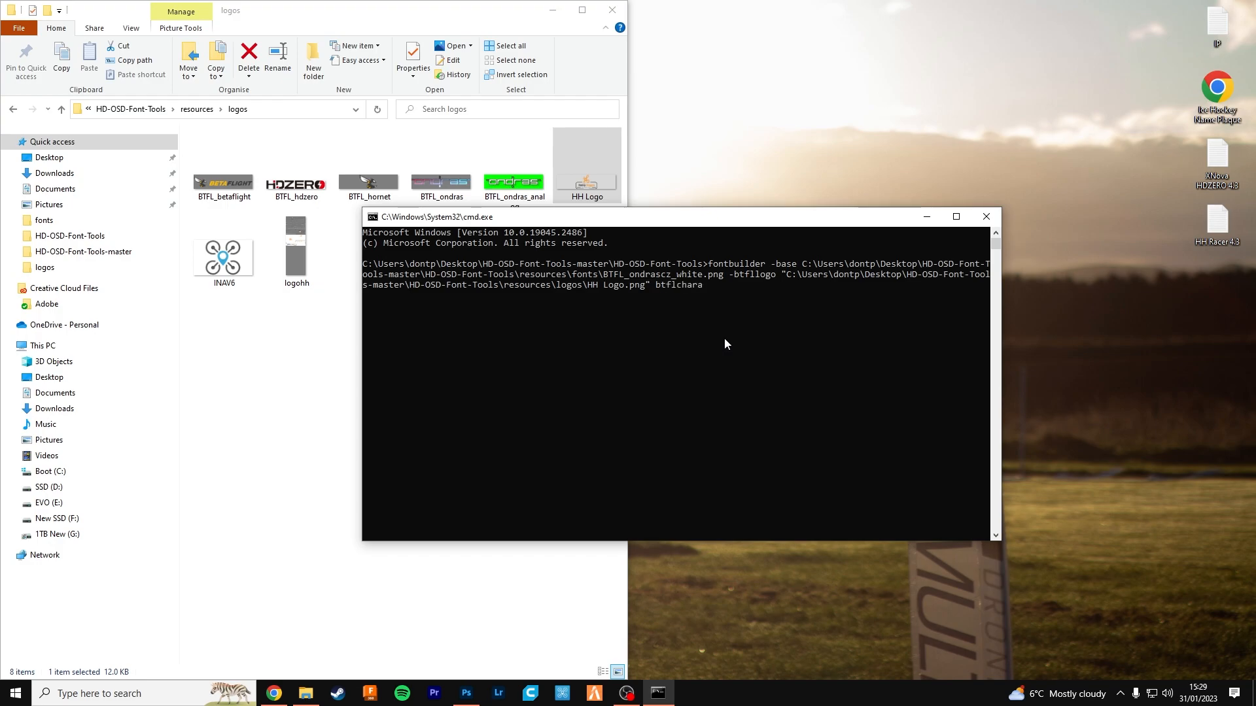
pyautogui.write('cters')
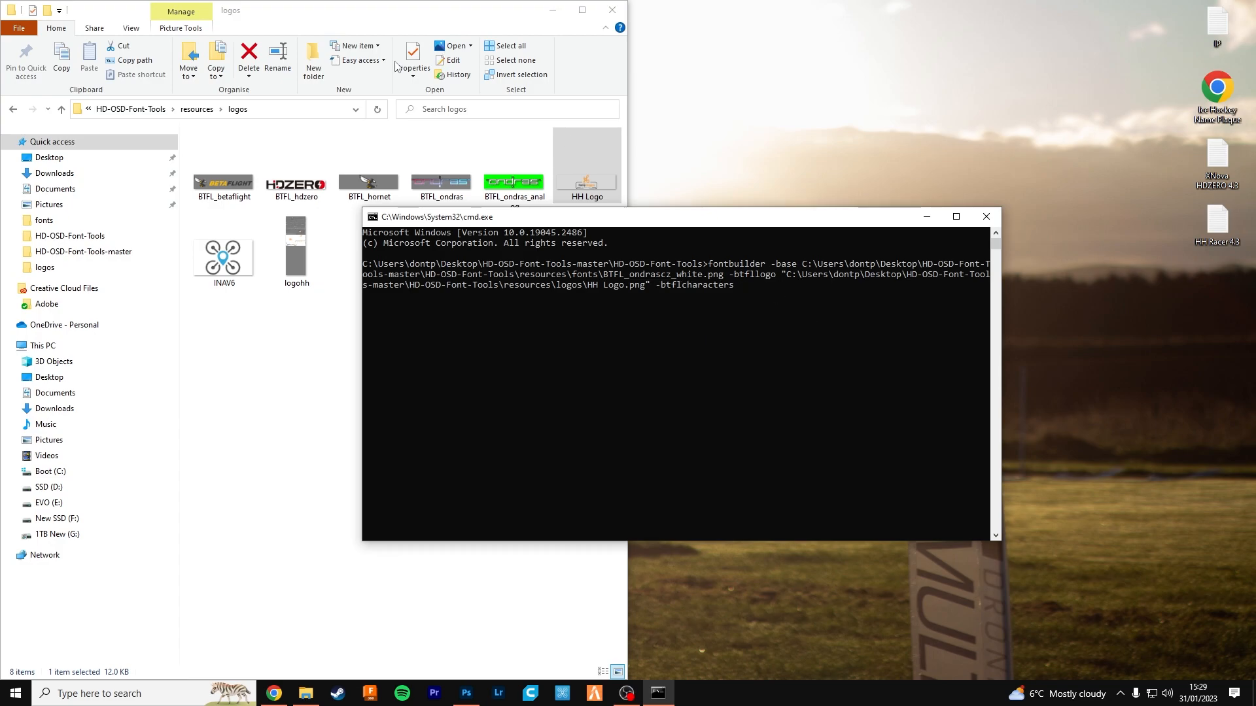
pyautogui.click(196, 109)
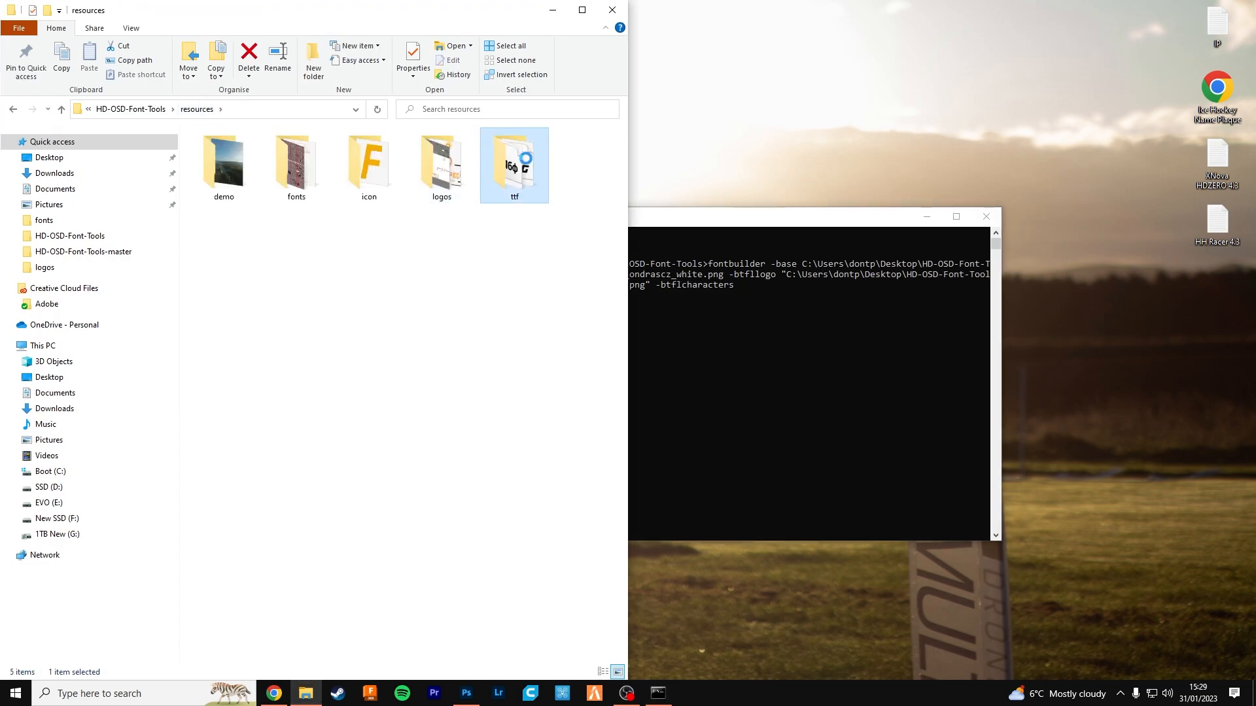
pyautogui.doubleClick(514, 157)
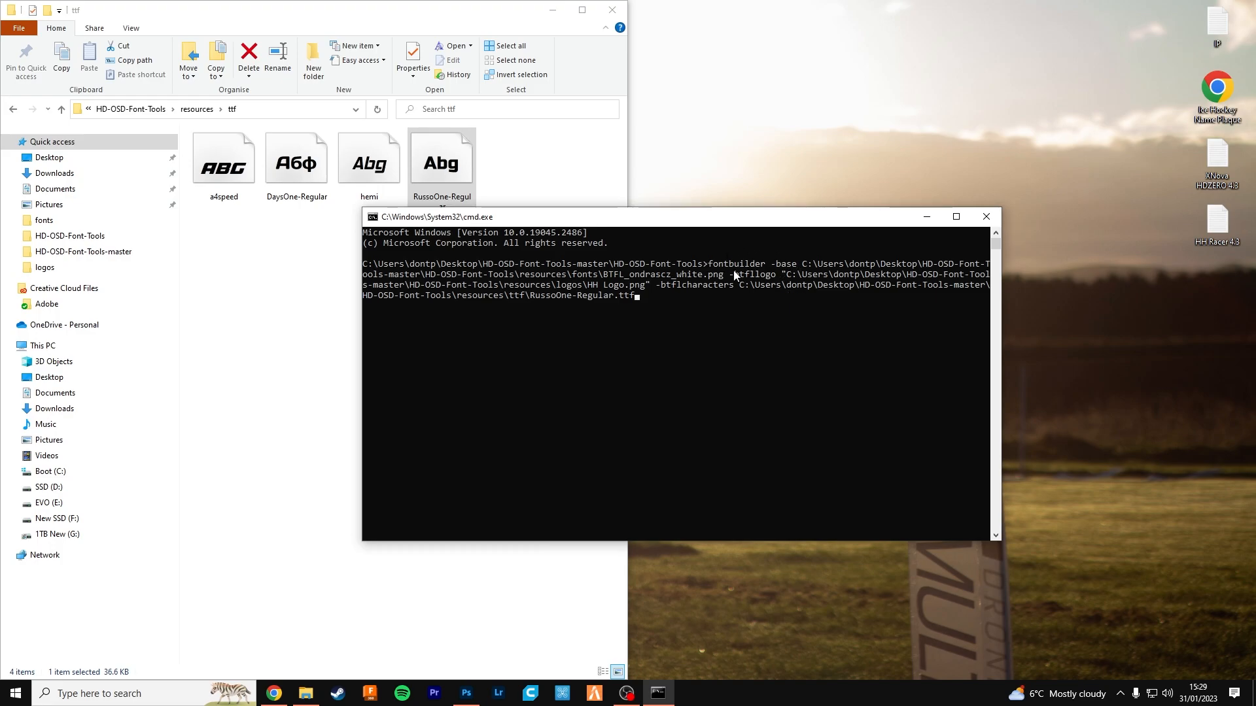
pyautogui.moveTo(717, 310)
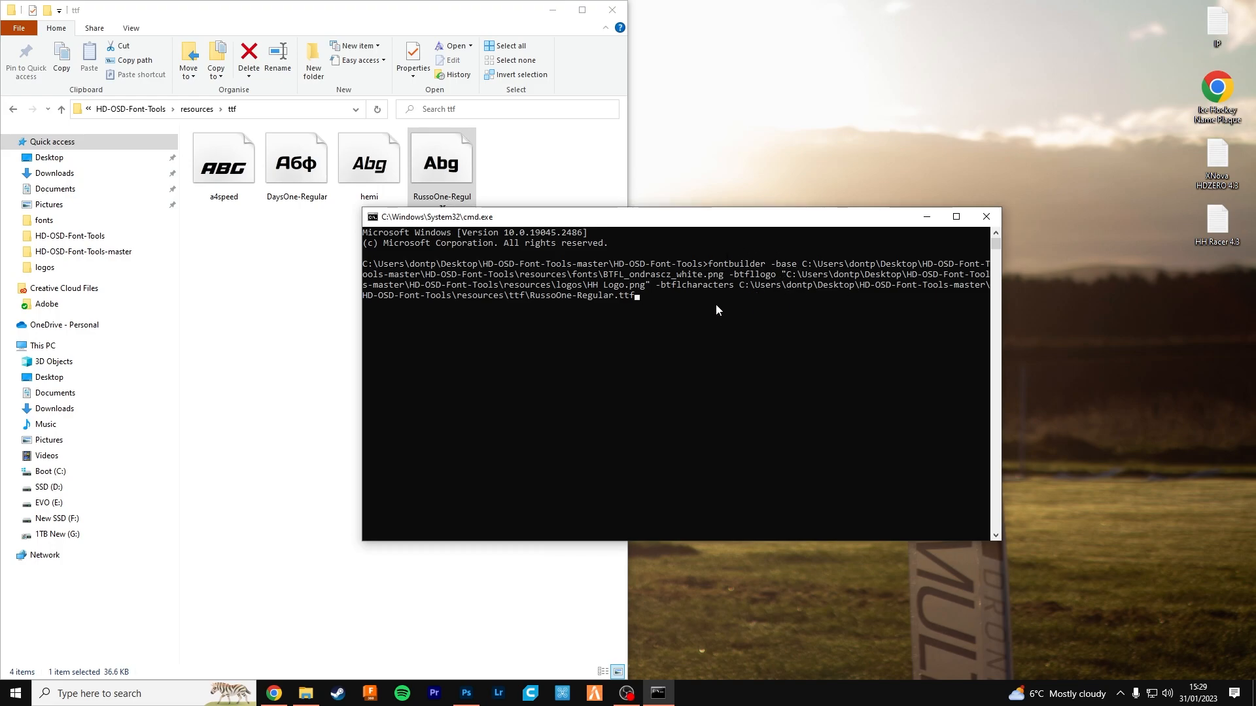
pyautogui.write('-')
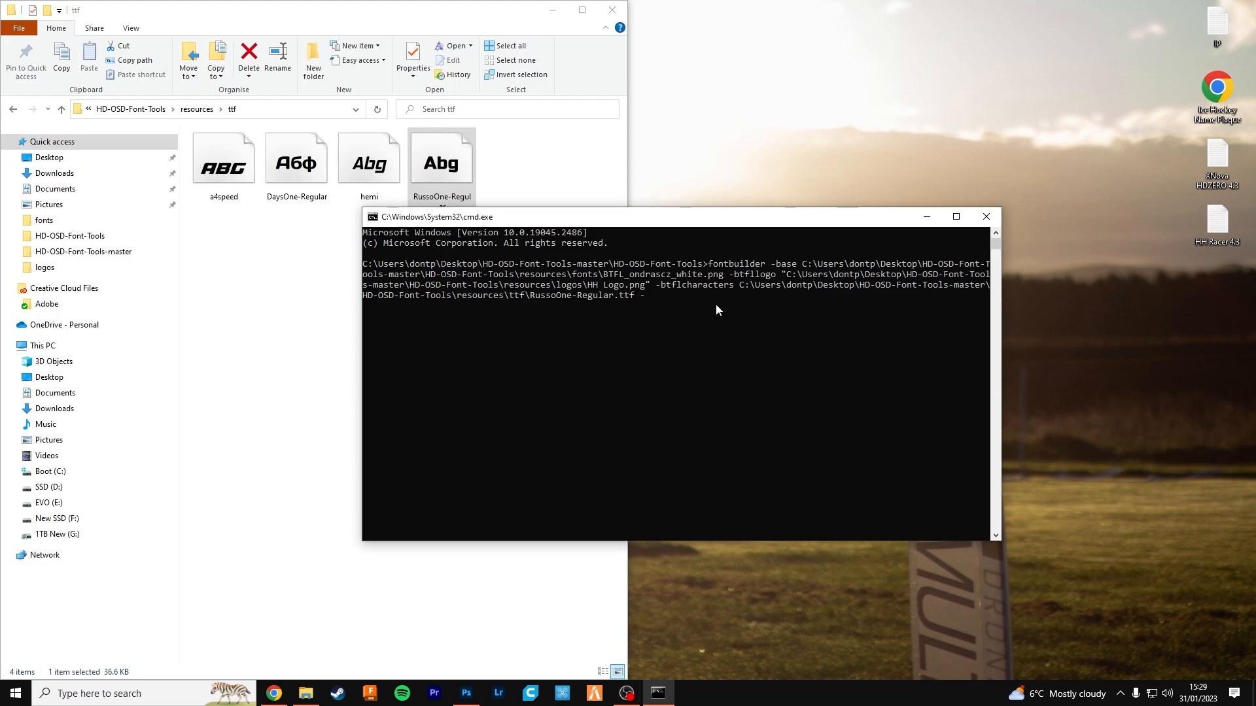
pyautogui.write('btf')
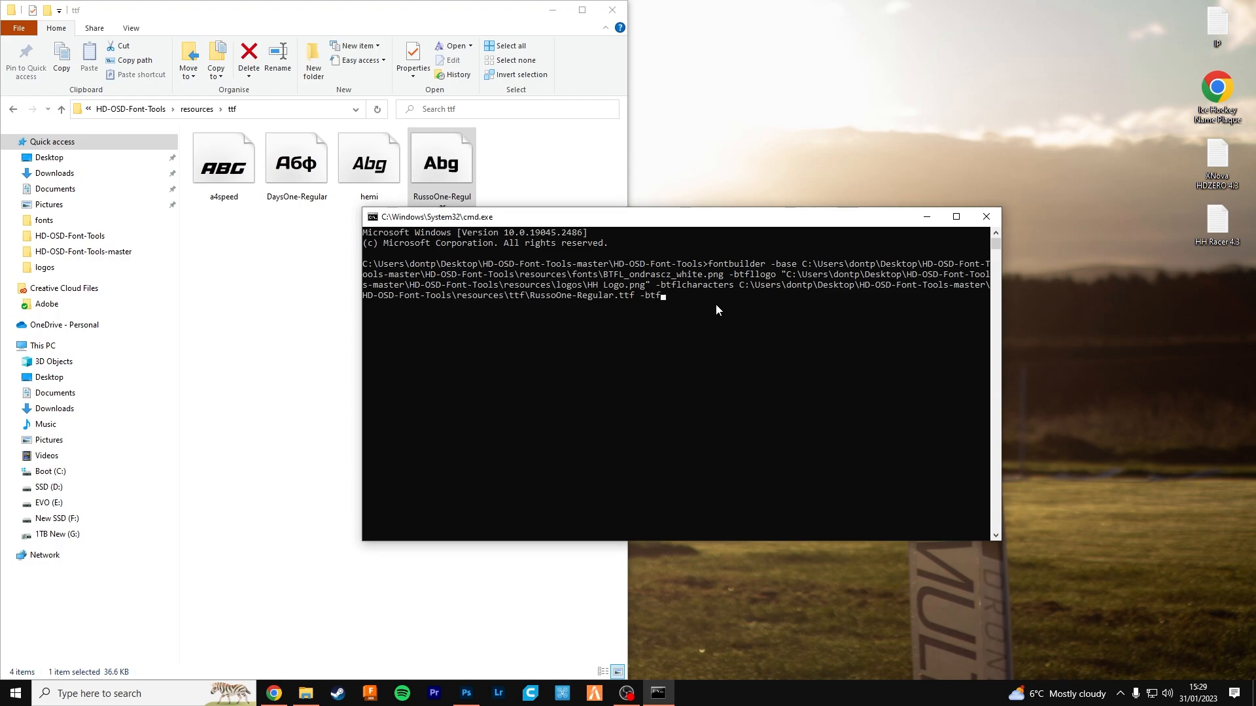
pyautogui.write('demo')
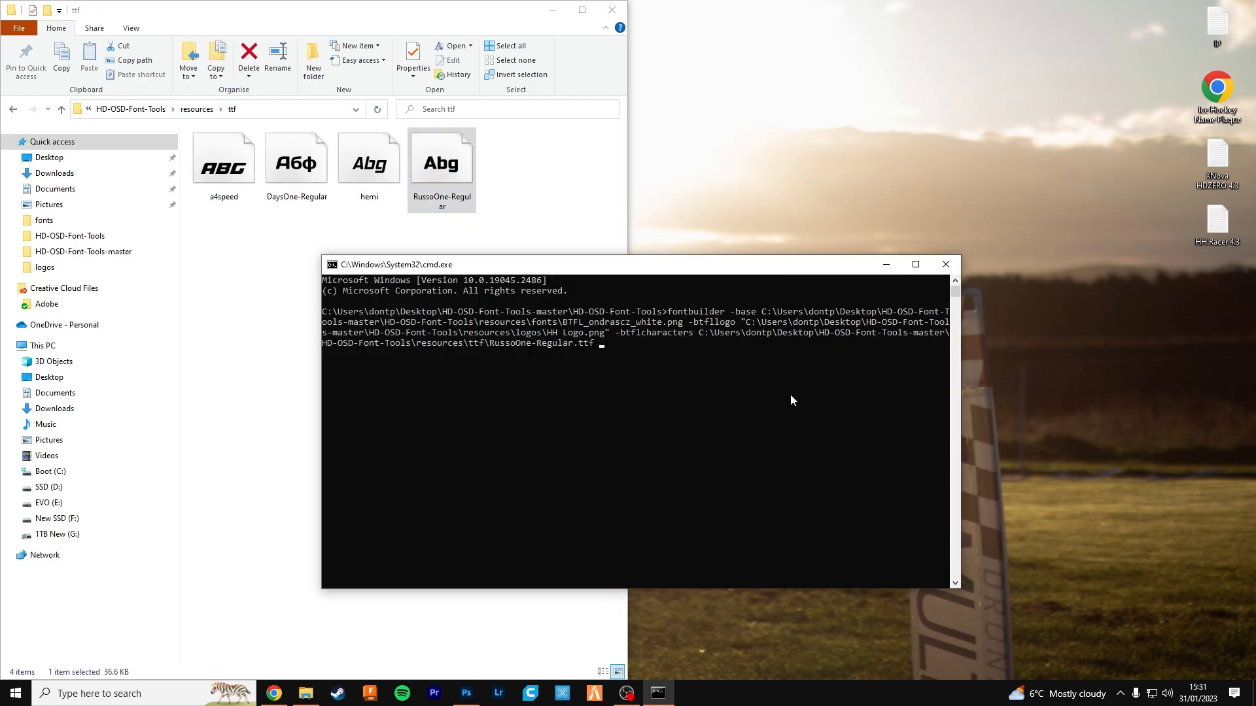
# - Add -o with an output path to hhlogo.bmp in HD-OSD-Font-Tools and run the command
pyautogui.write('-o')
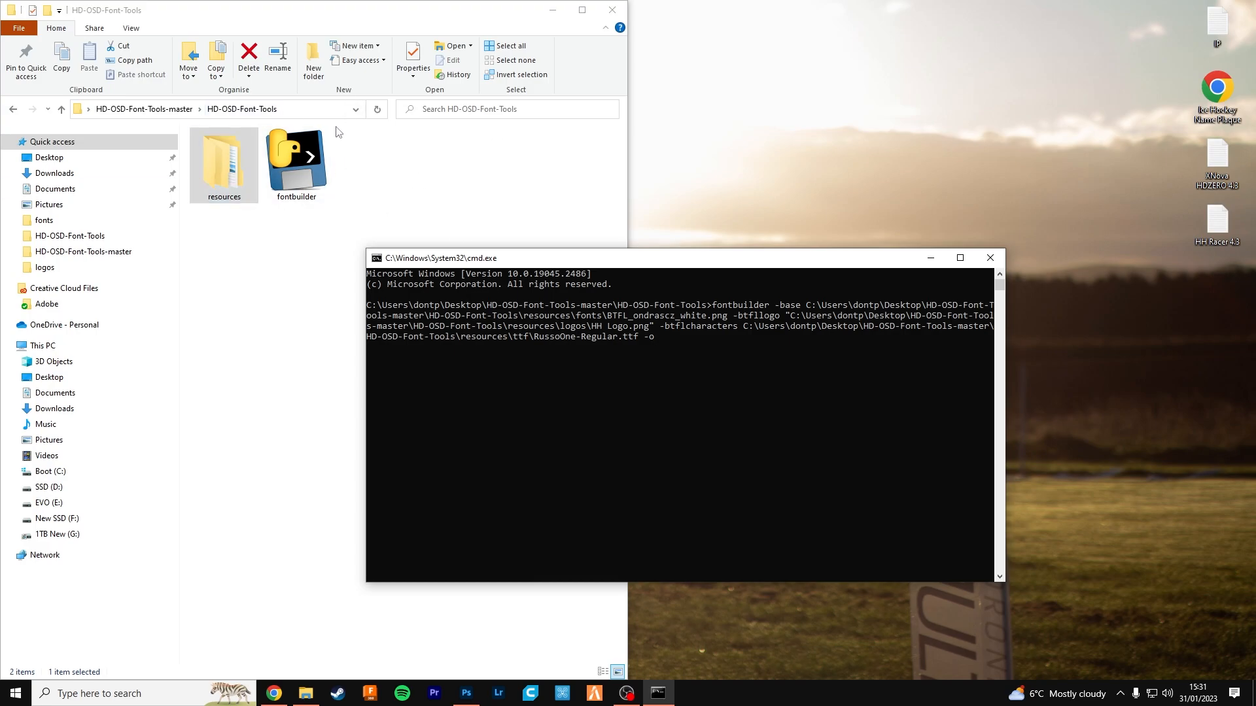
pyautogui.click(241, 109)
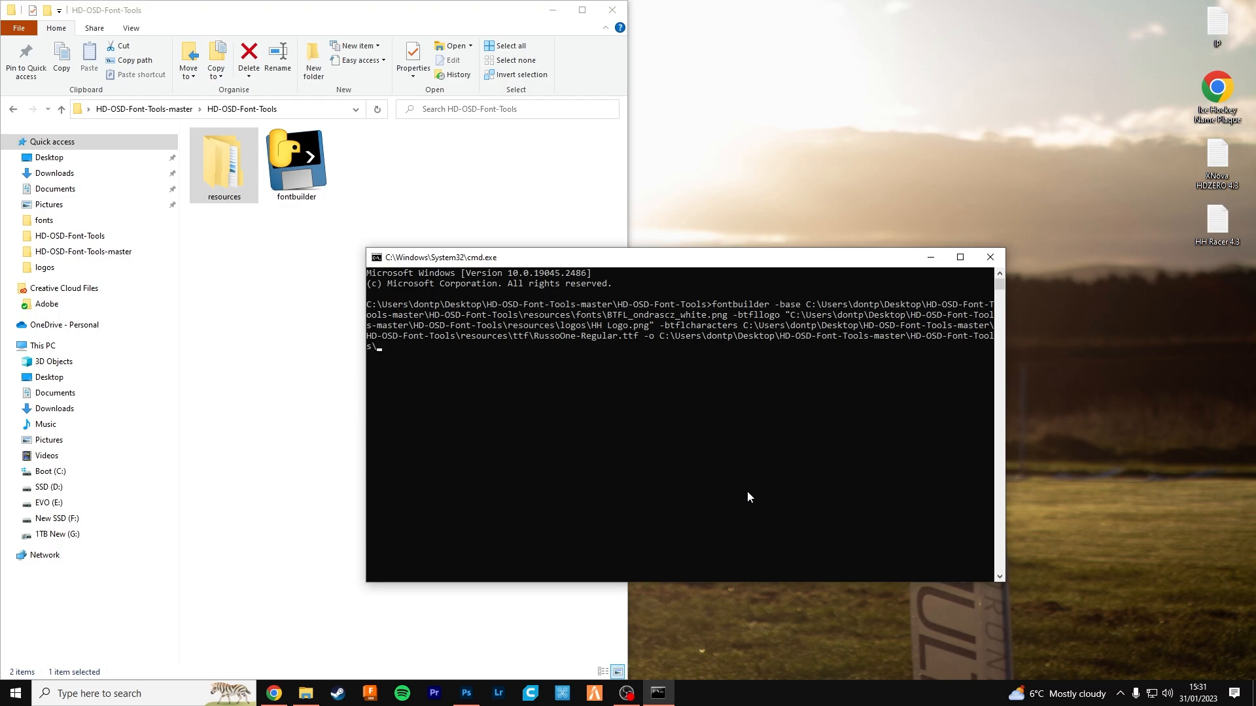
pyautogui.write('hh')
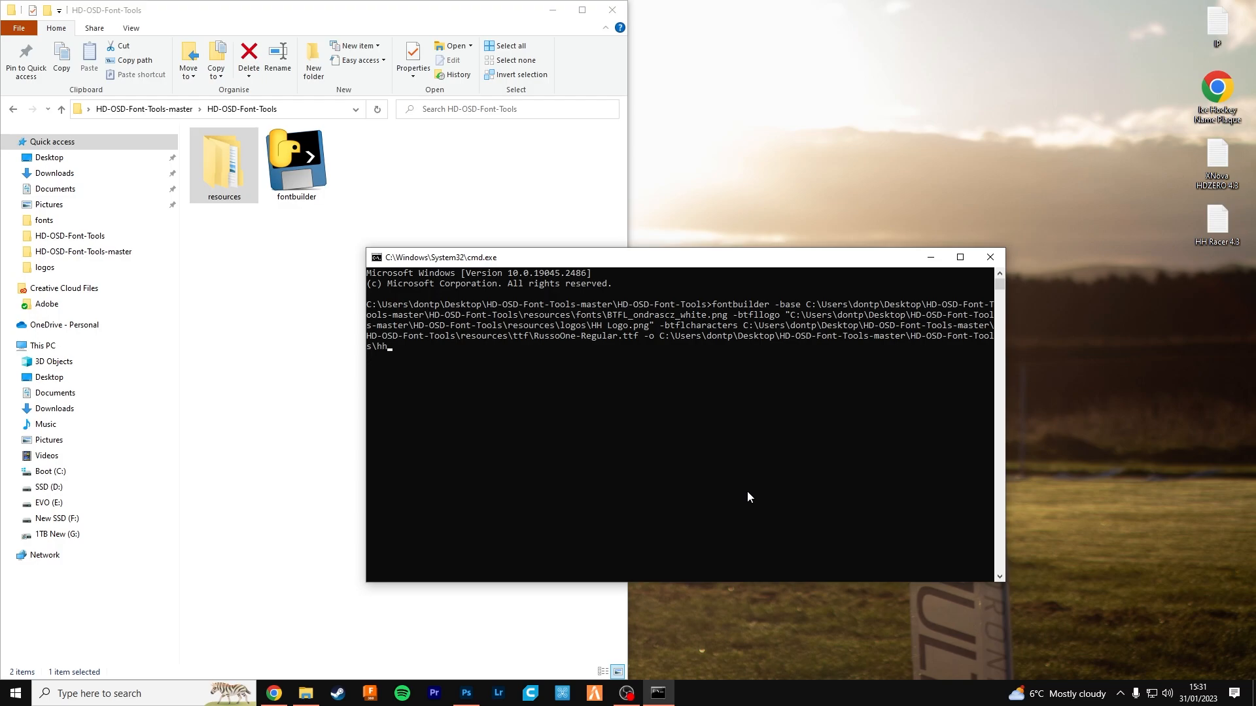
pyautogui.write('logo.')
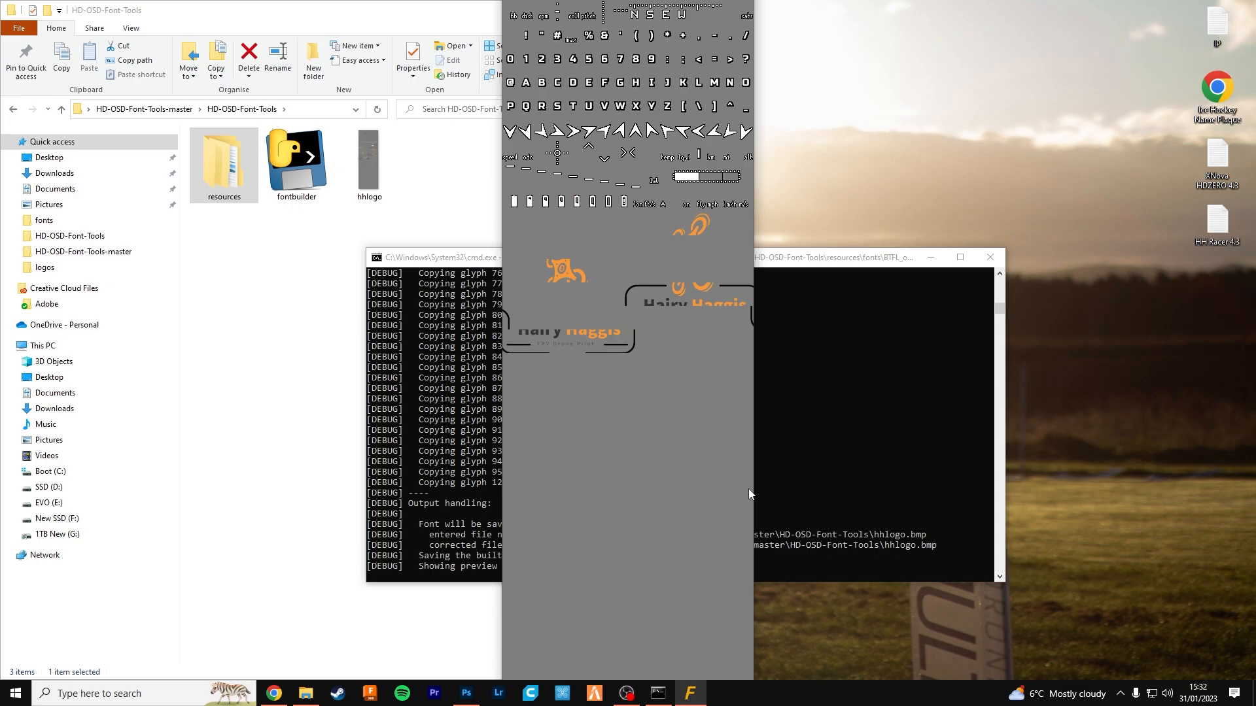
pyautogui.moveTo(548, 456)
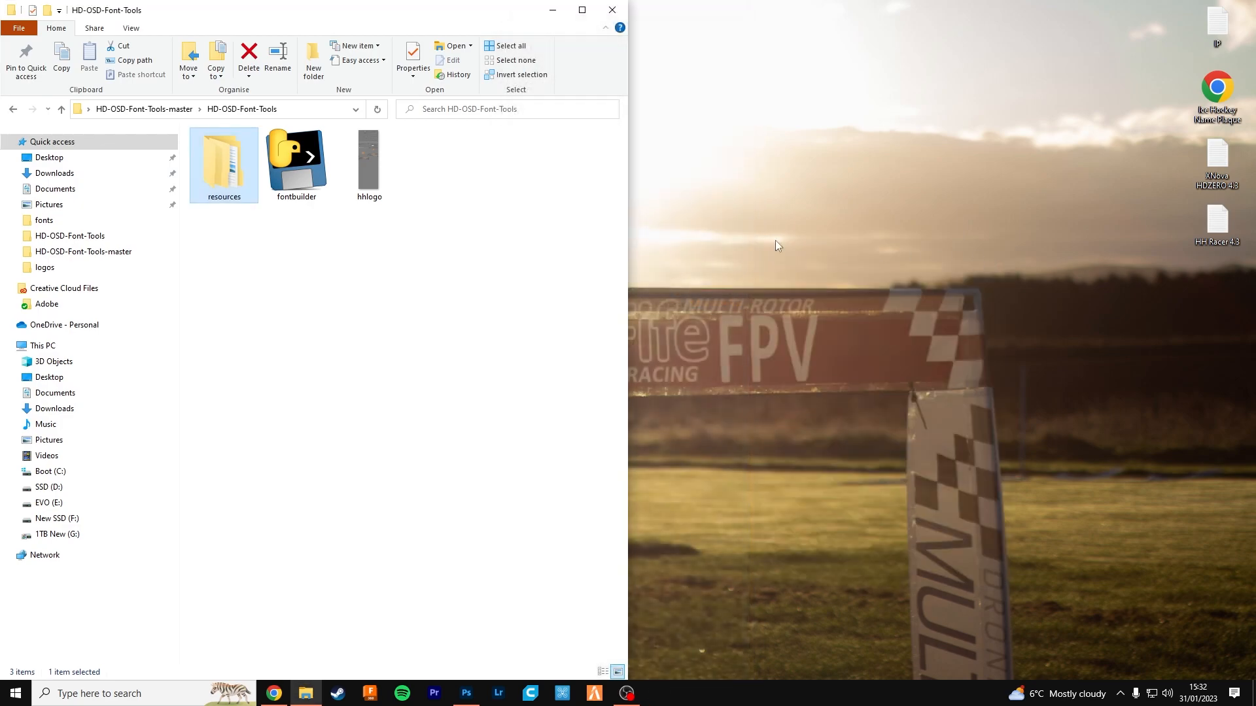
# - Select the newly generated hhlogo bitmap in the HD-OSD-Font-Tools folder
pyautogui.click(368, 158)
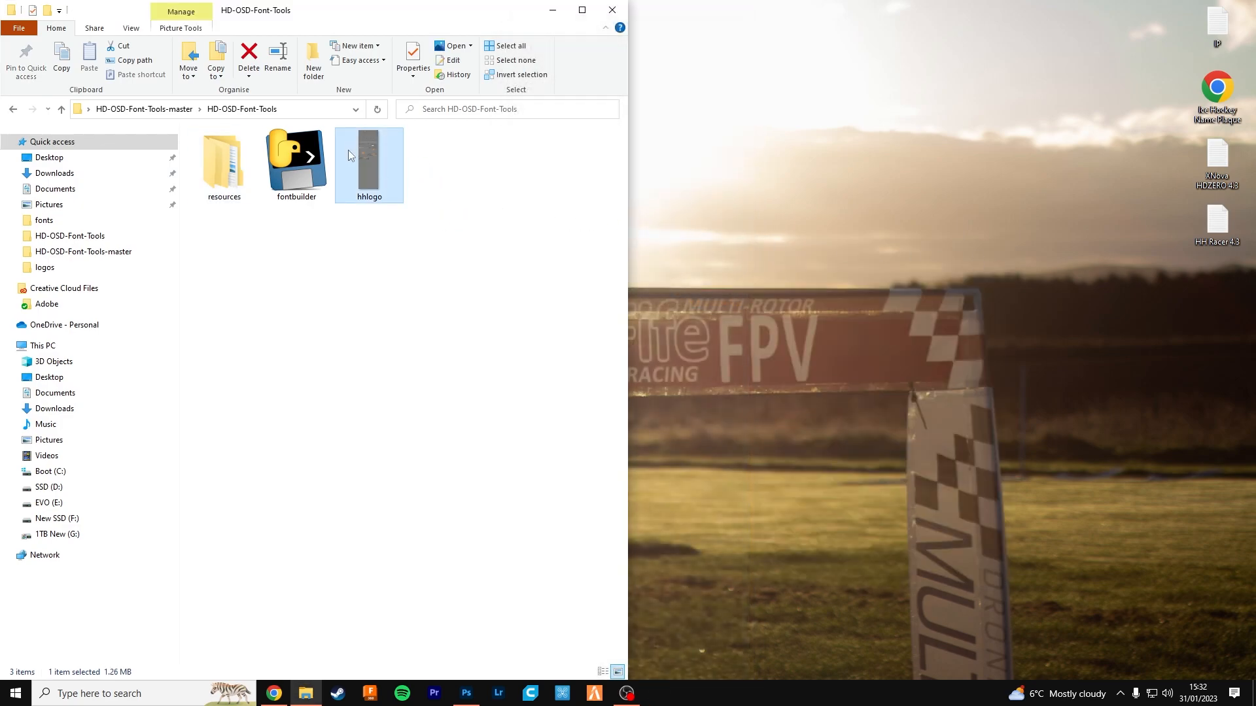
pyautogui.moveTo(374, 145)
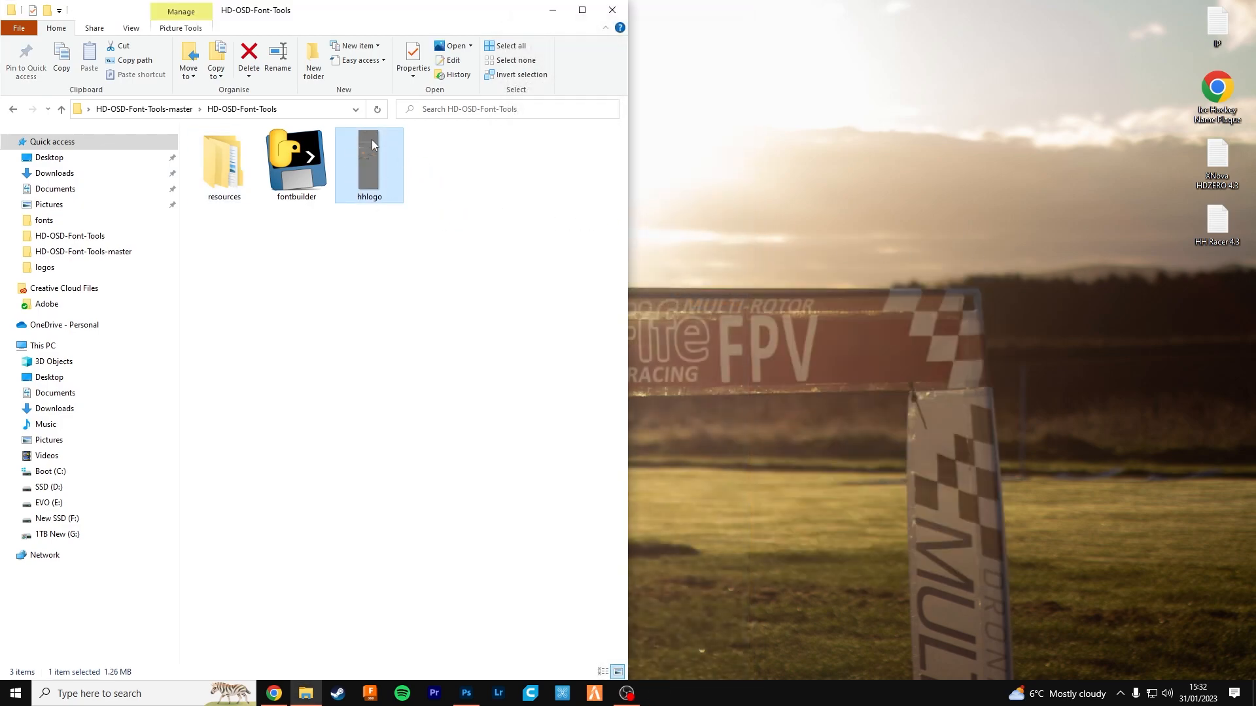
pyautogui.moveTo(483, 188)
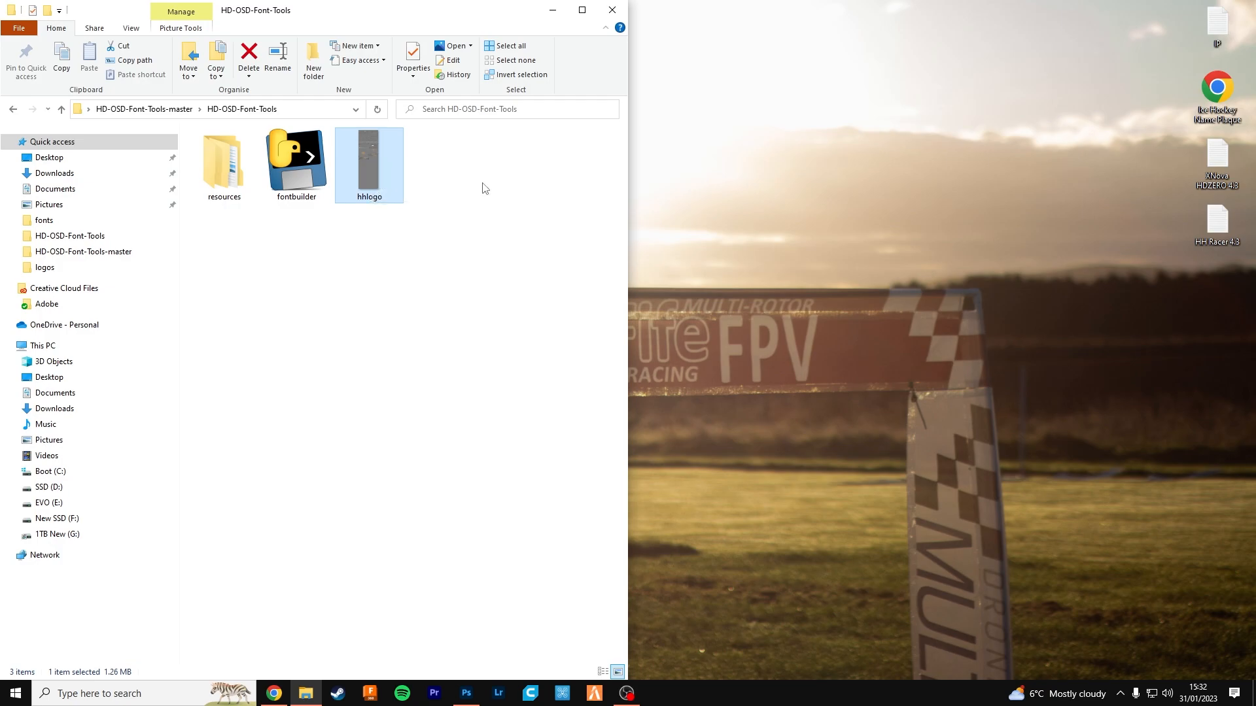
pyautogui.moveTo(422, 164)
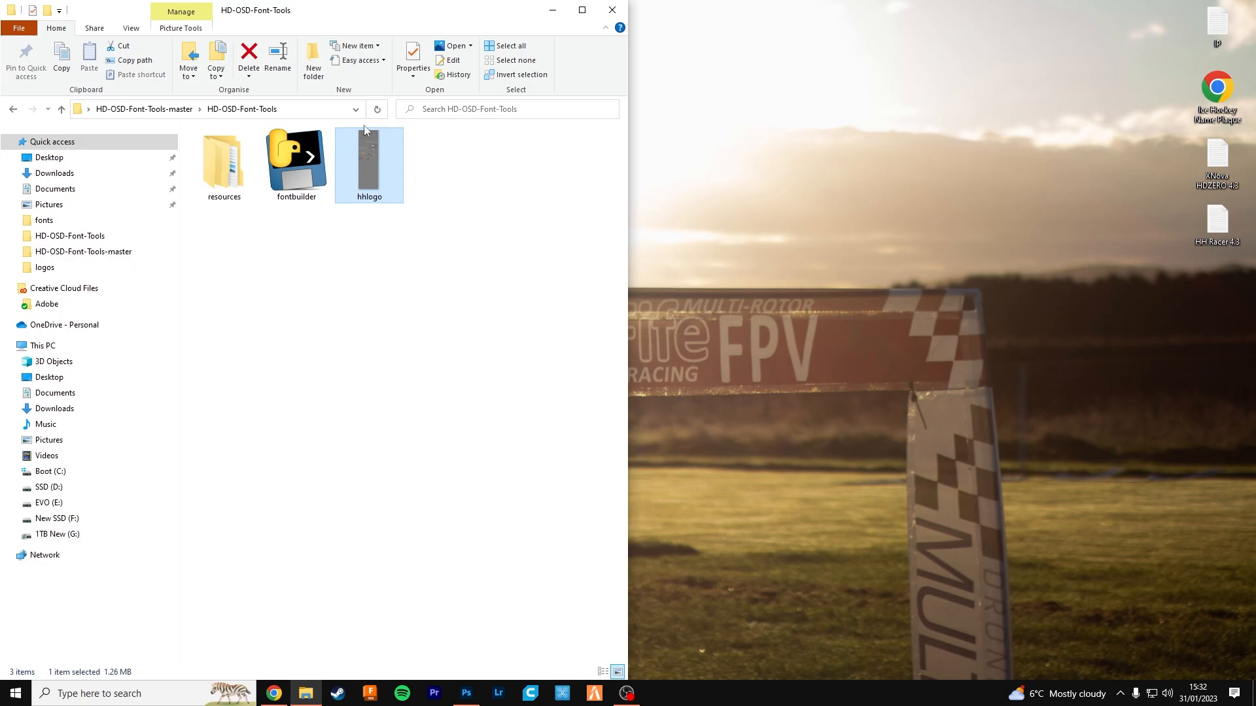
pyautogui.moveTo(446, 351)
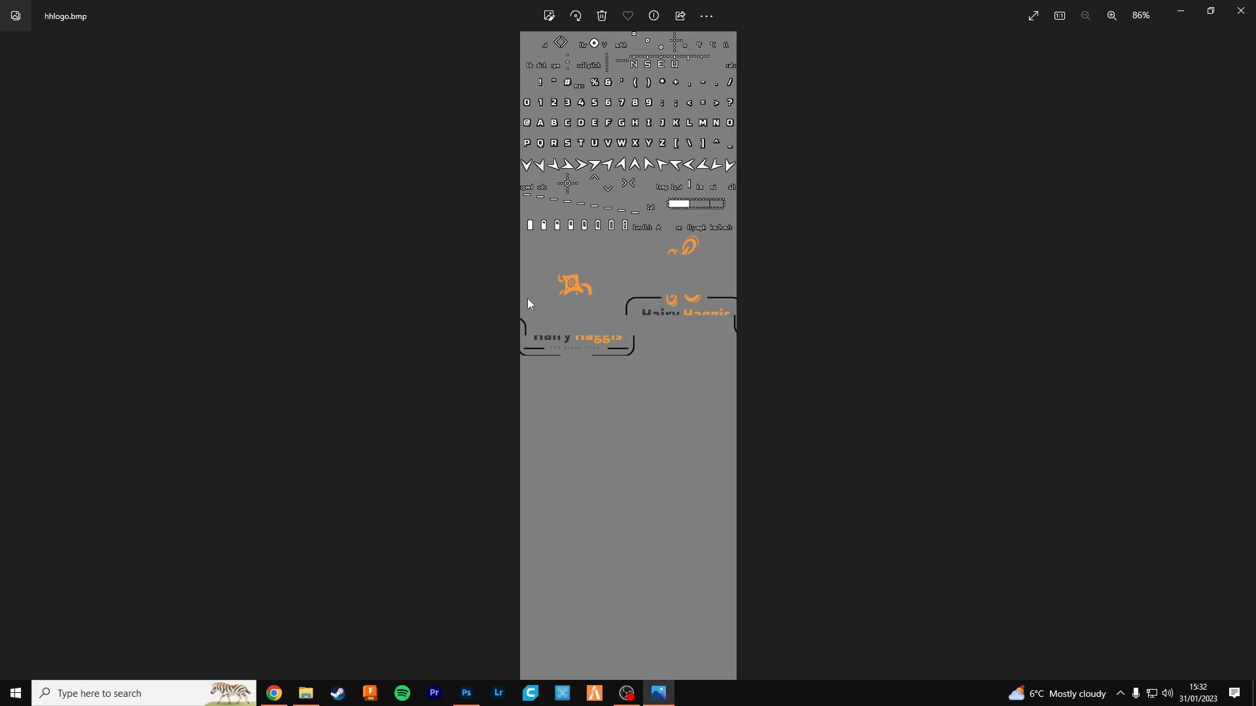
pyautogui.moveTo(817, 233)
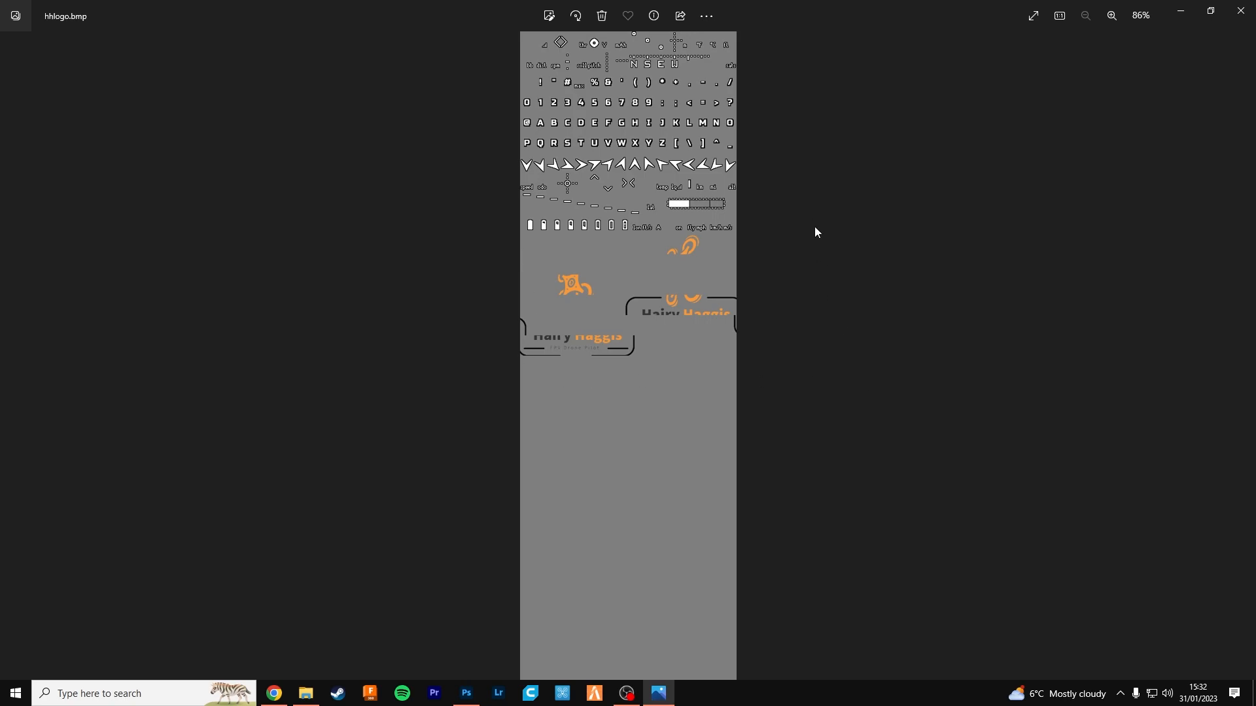